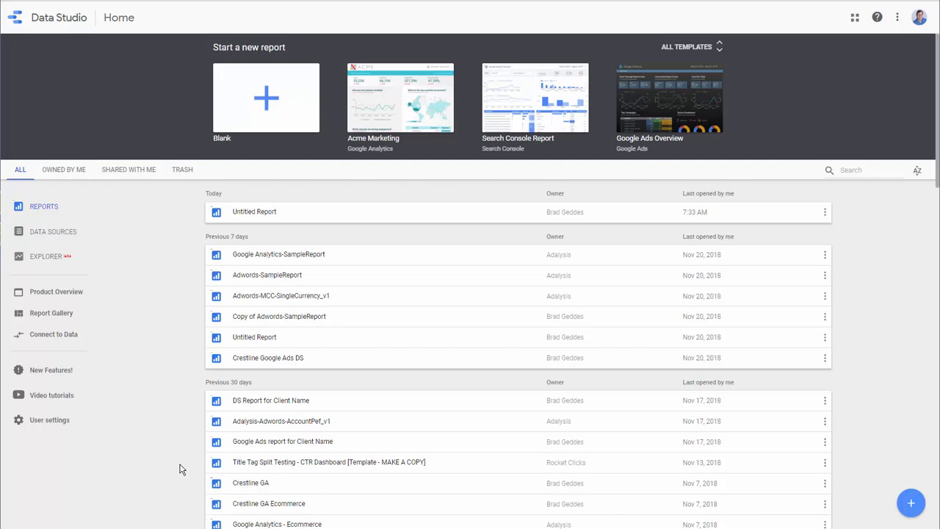
mouse_move(372, 254)
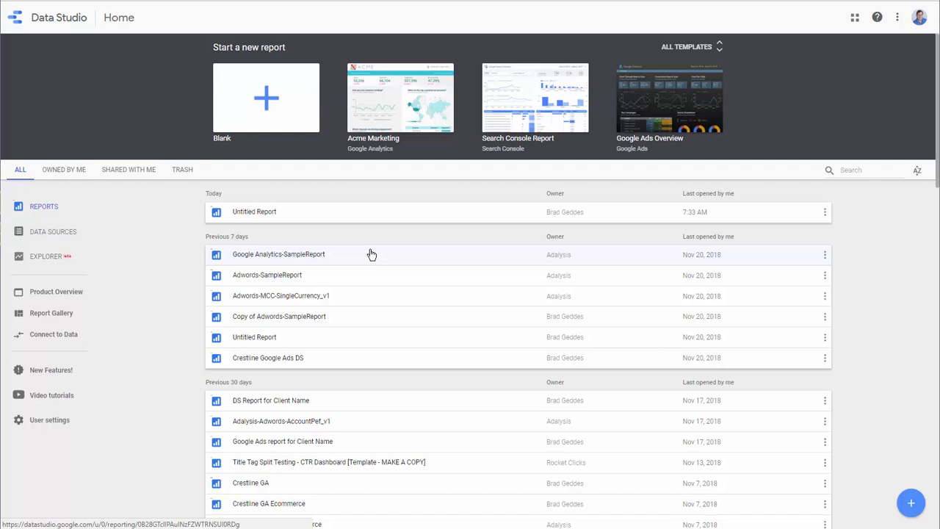
mouse_move(279, 211)
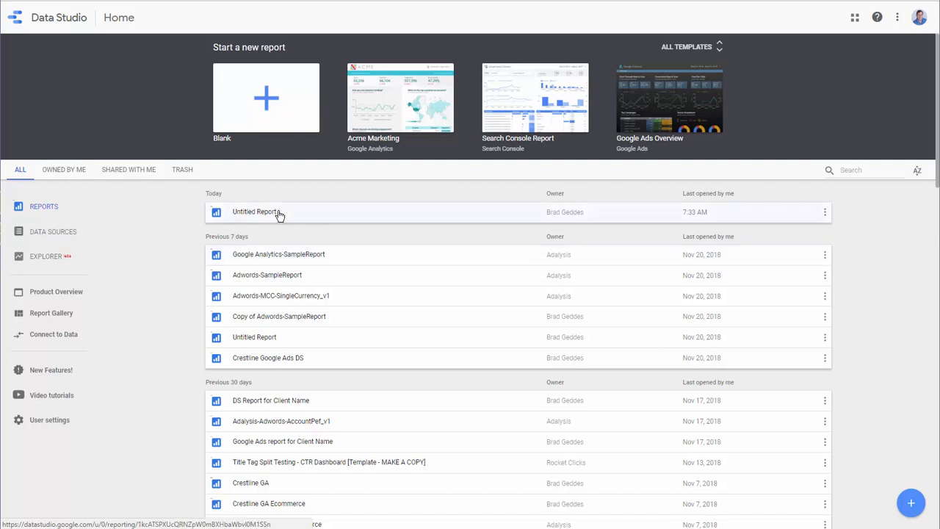
mouse_move(76, 297)
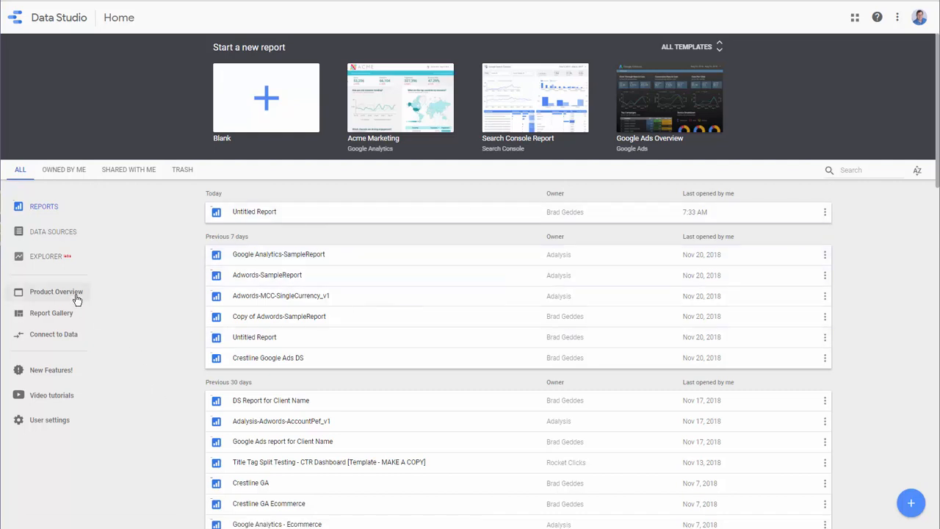
Switch from the reports list to the data sources list
click(53, 232)
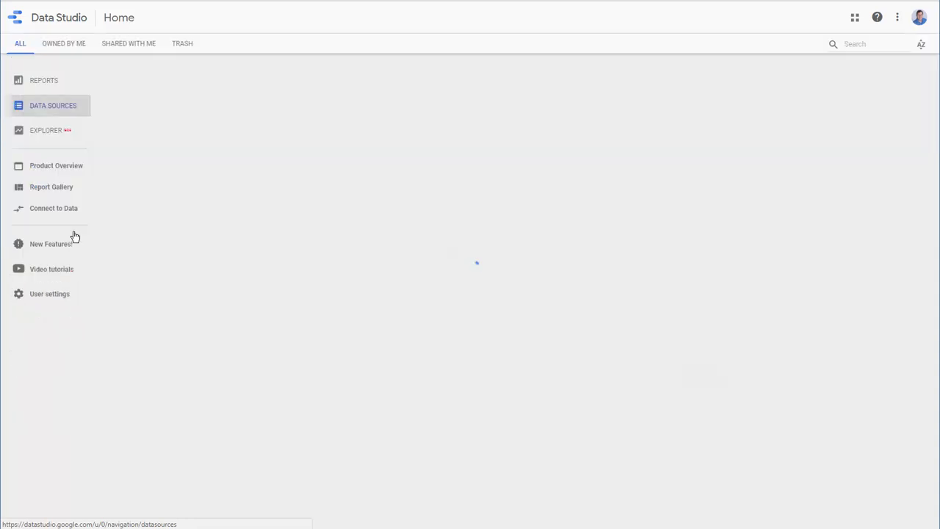
click(52, 105)
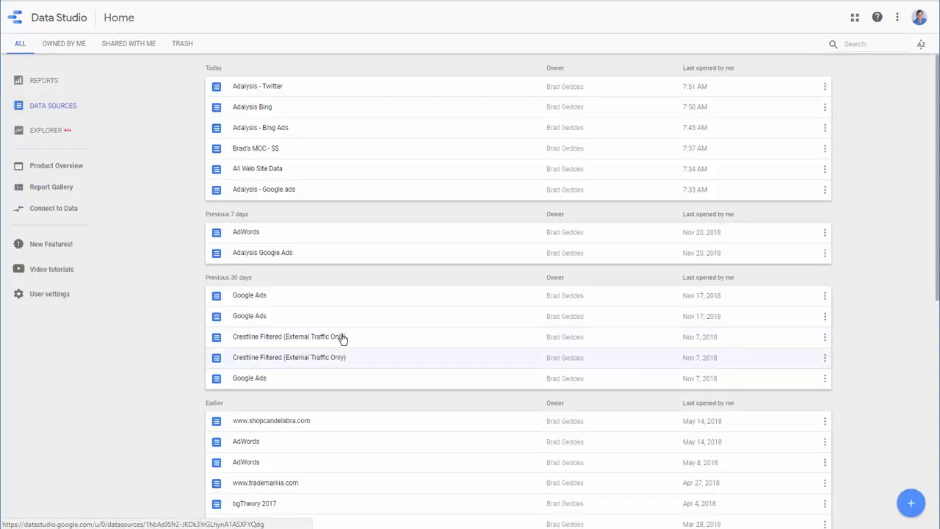
mouse_move(287, 232)
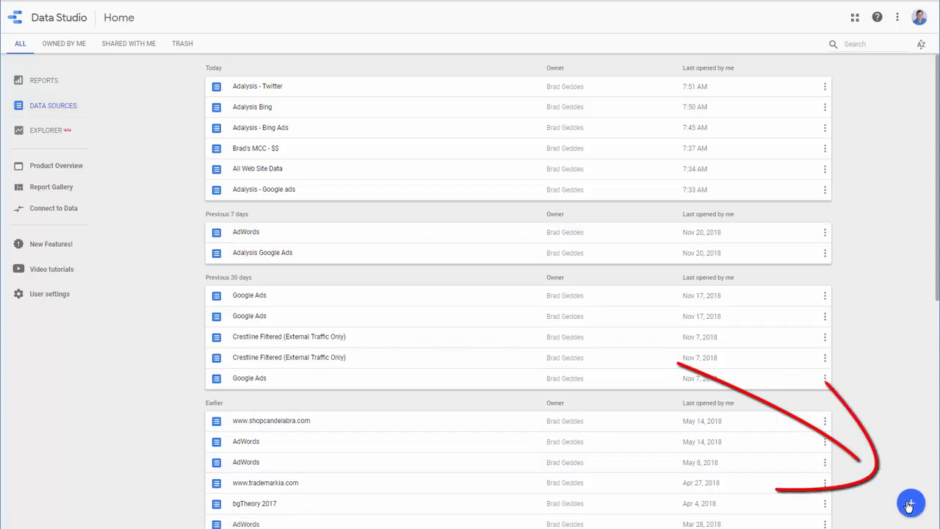
Create a Google Ads data source for the Adalysis account named 'Adalysis - Google Ads'
click(911, 503)
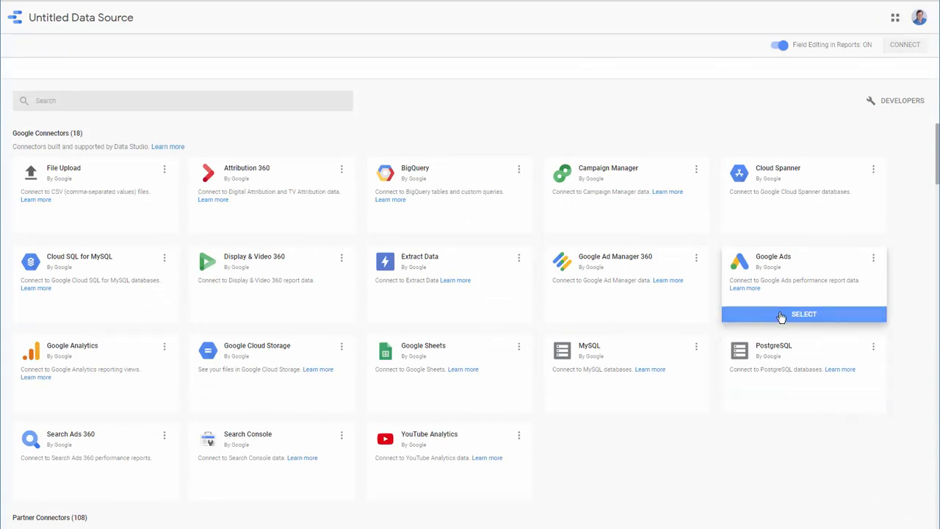
click(804, 315)
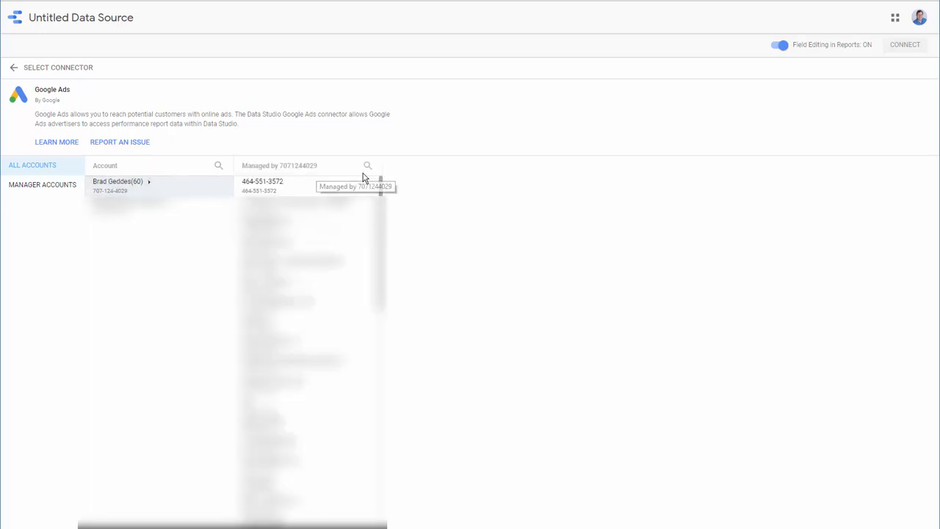
text(adal)
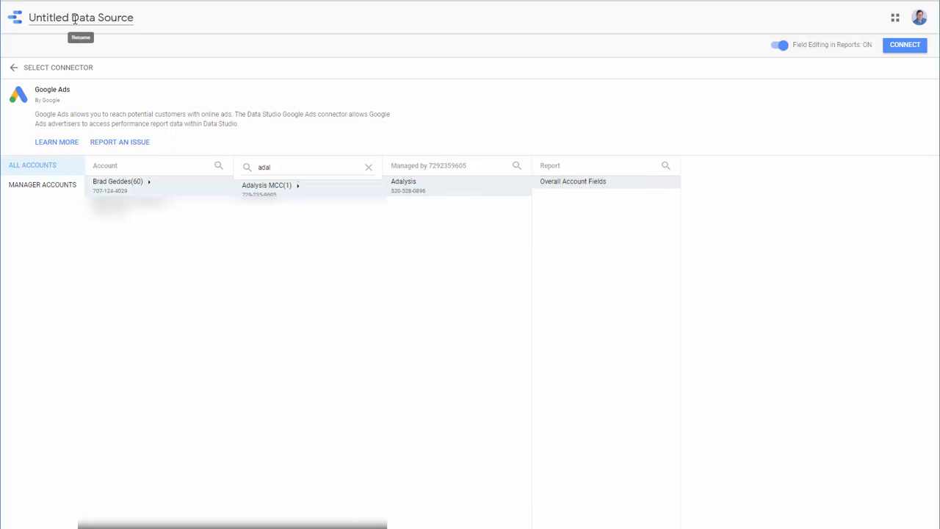
mouse_move(76, 45)
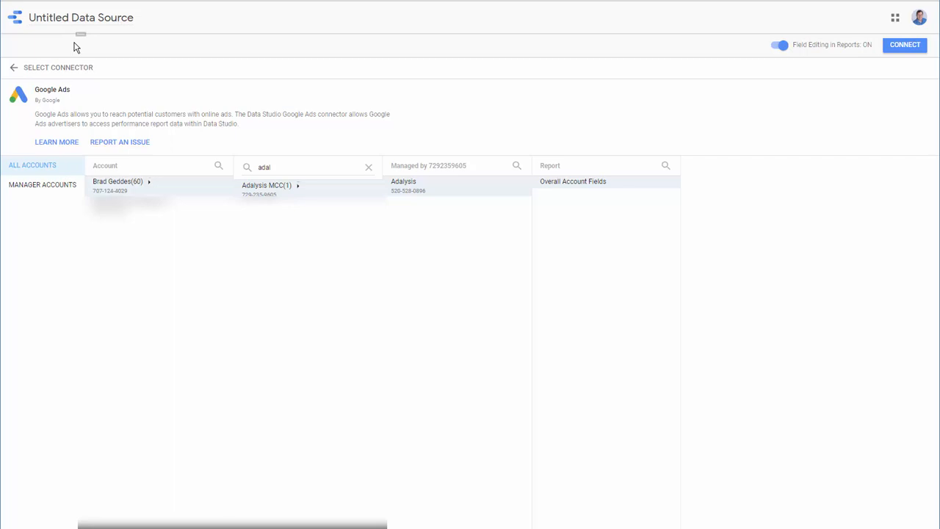
click(80, 18)
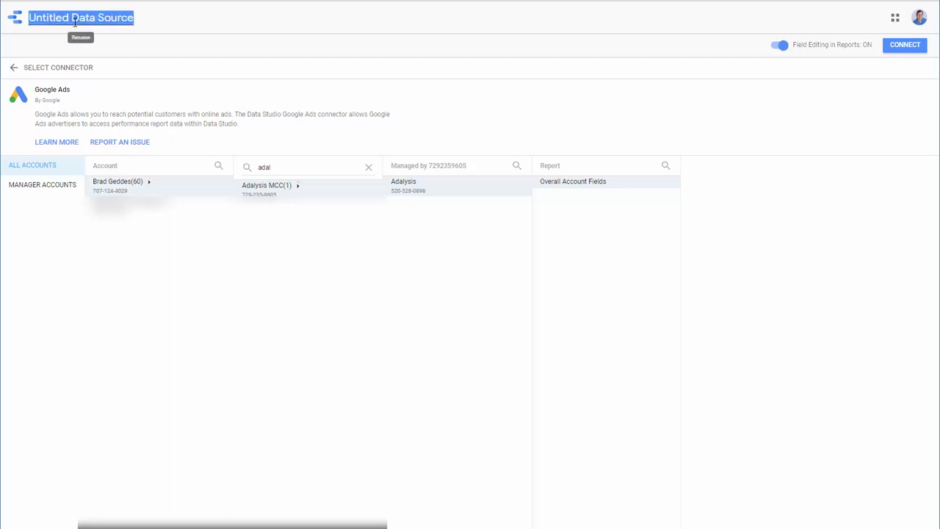
text(Adalysis - Google Ads)
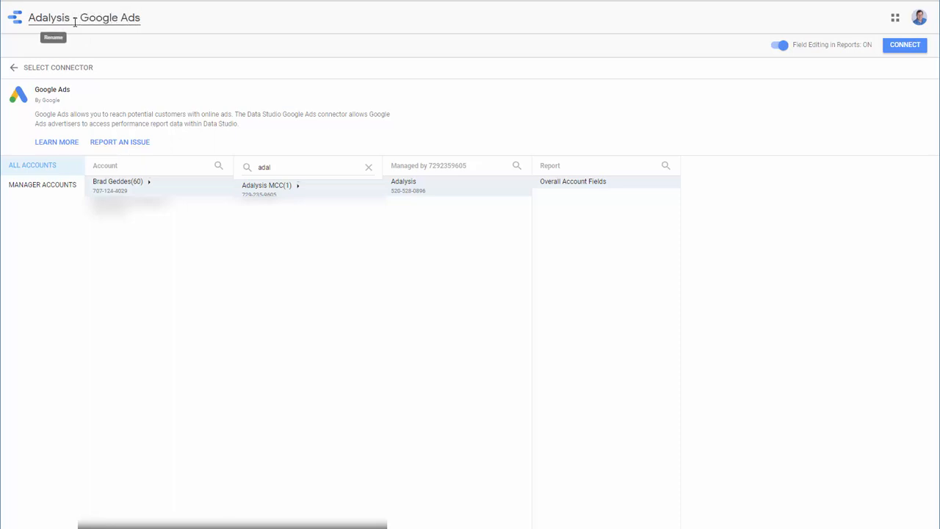
click(84, 18)
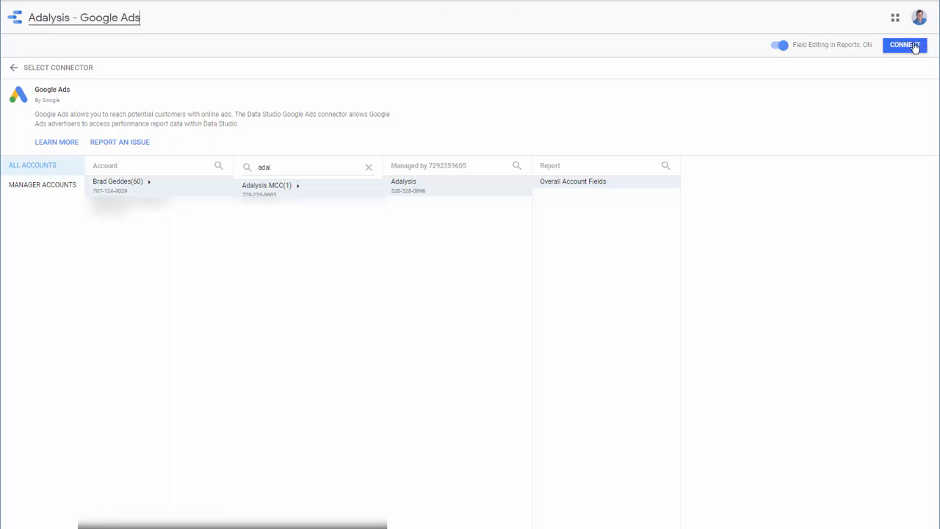
Connect the source and confirm its name 'Adalysis - Google Ads' in the data sources list
click(905, 44)
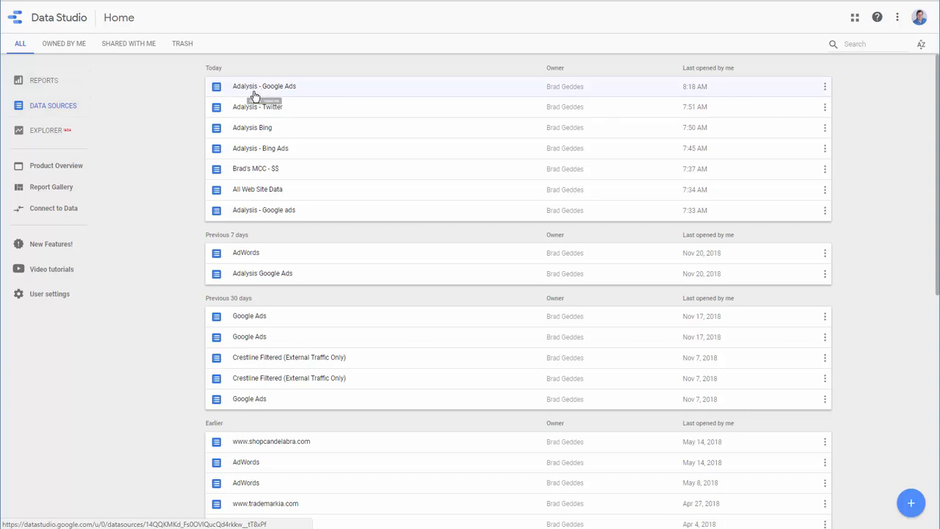
mouse_move(823, 91)
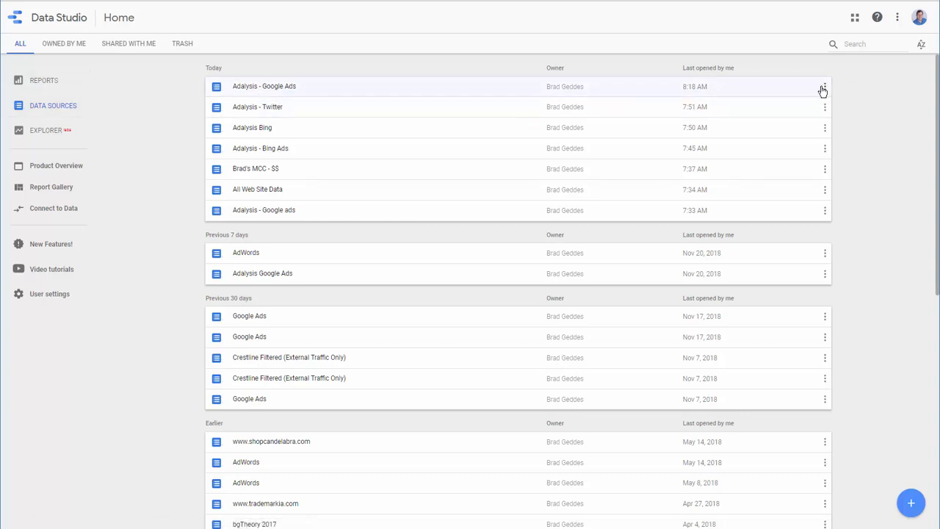
click(824, 87)
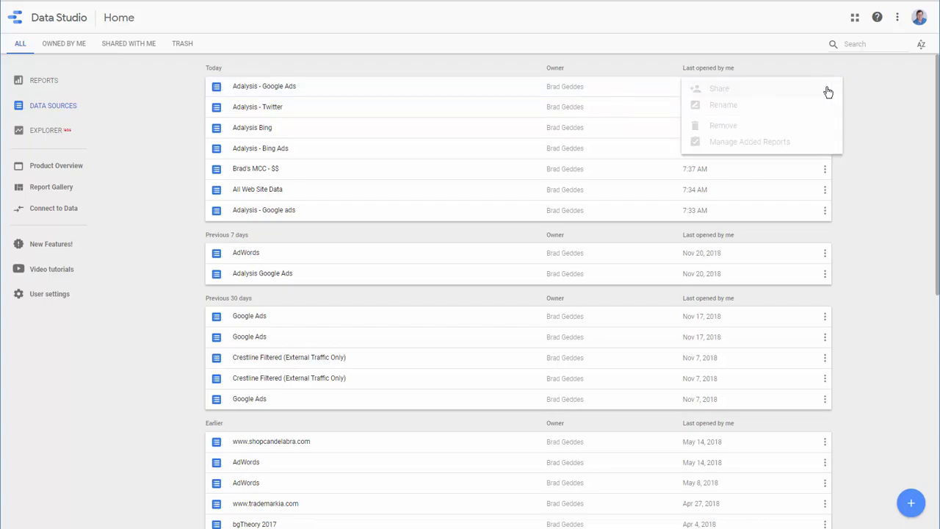
click(723, 105)
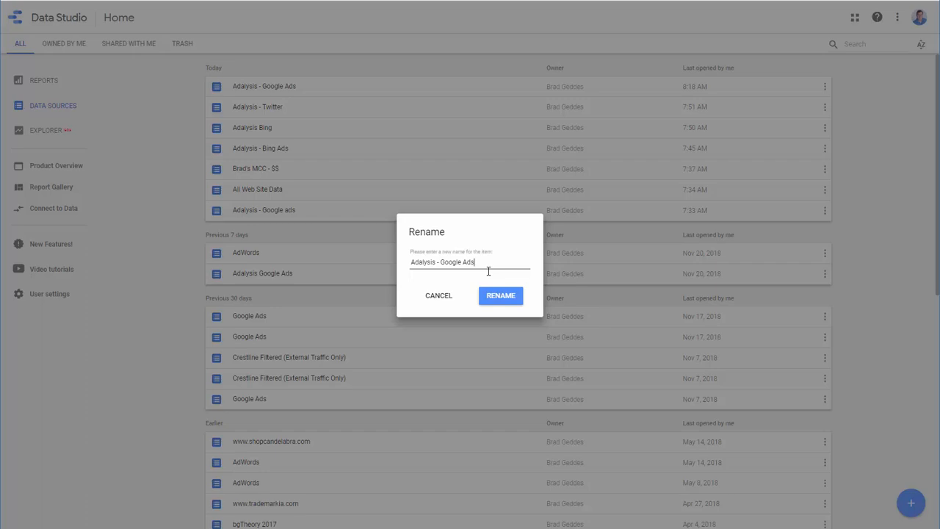
click(438, 295)
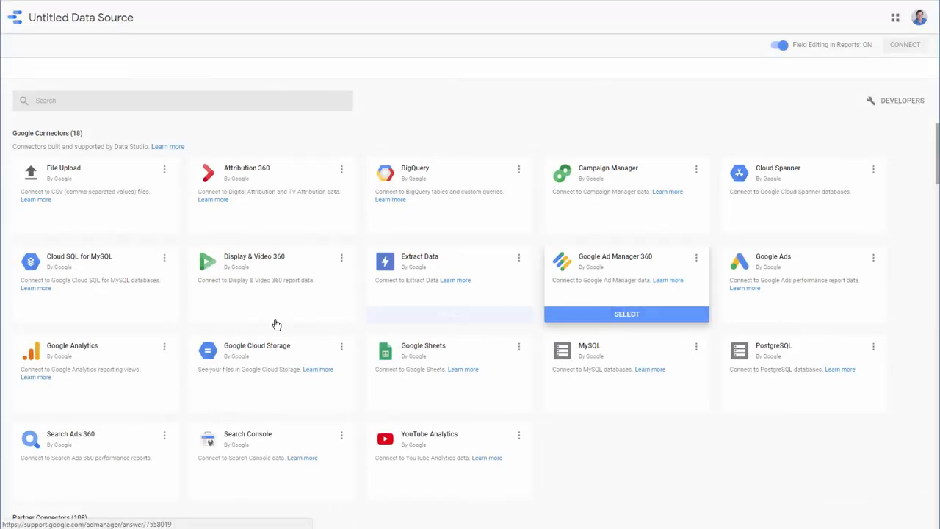
Connect a Google Analytics source using Adalysis Frontend Site's All Web Site Data view
click(72, 360)
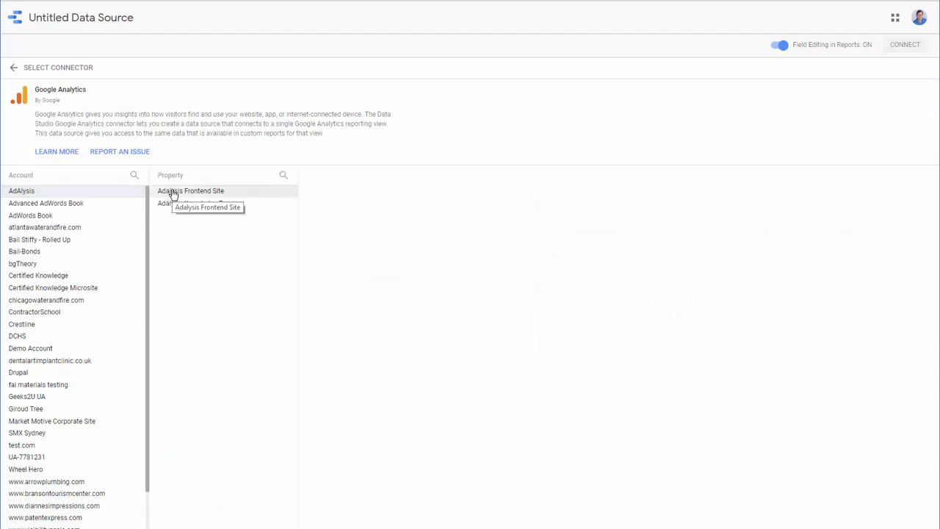
click(191, 191)
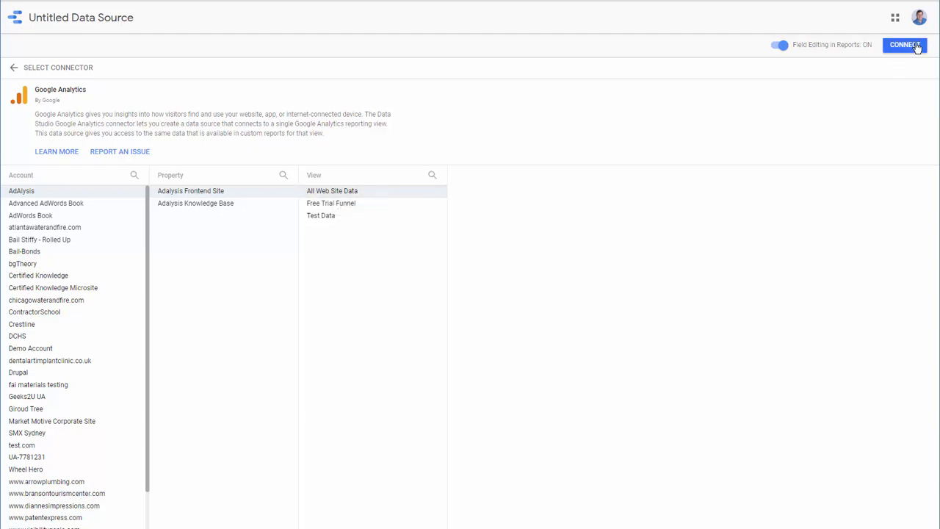
click(905, 44)
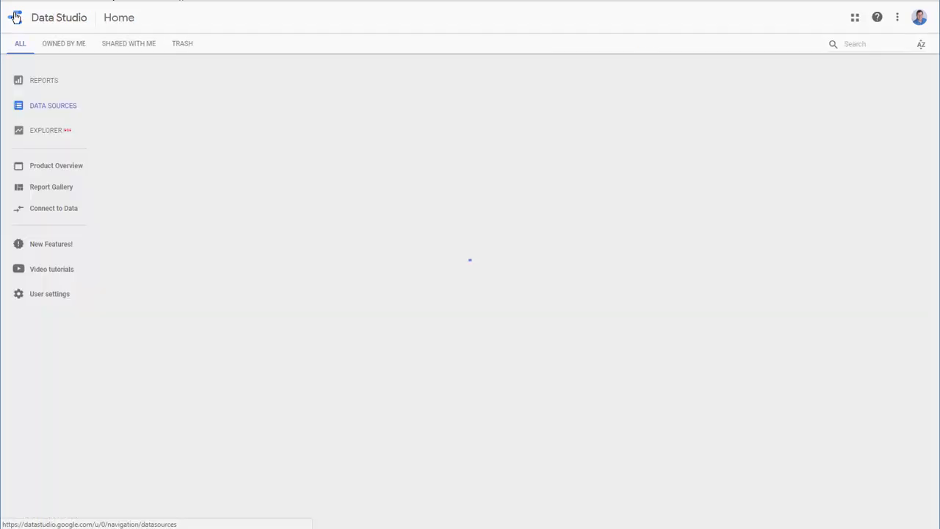
Rename the new All Web Site Data source to 'Adalysis - GA'
click(53, 106)
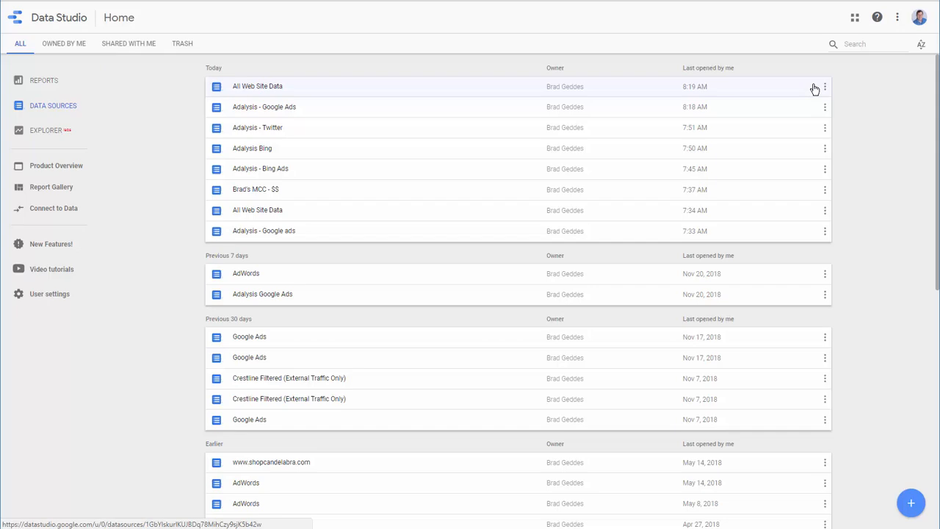
click(824, 87)
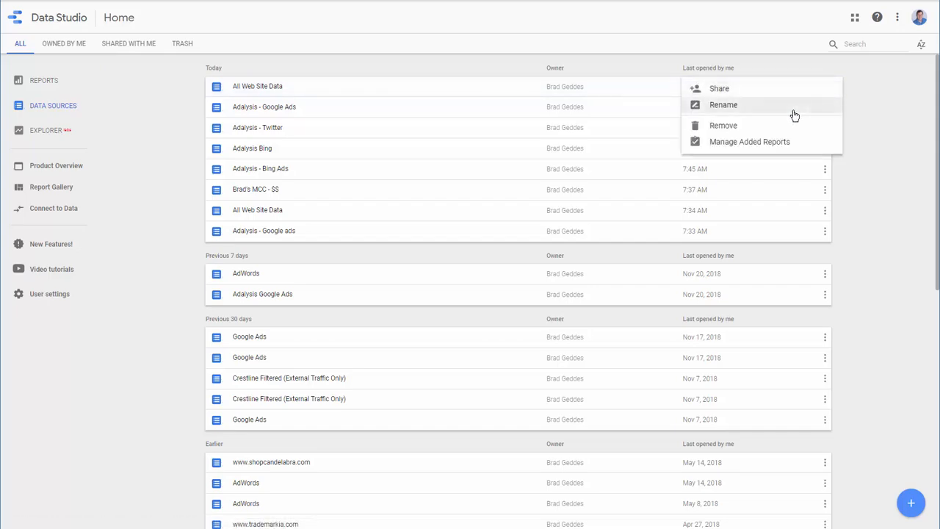
click(723, 104)
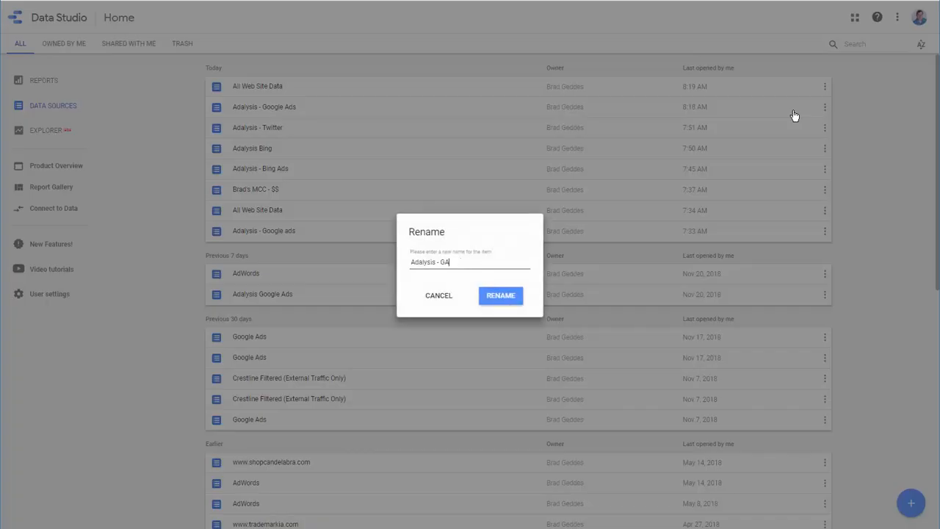
click(500, 296)
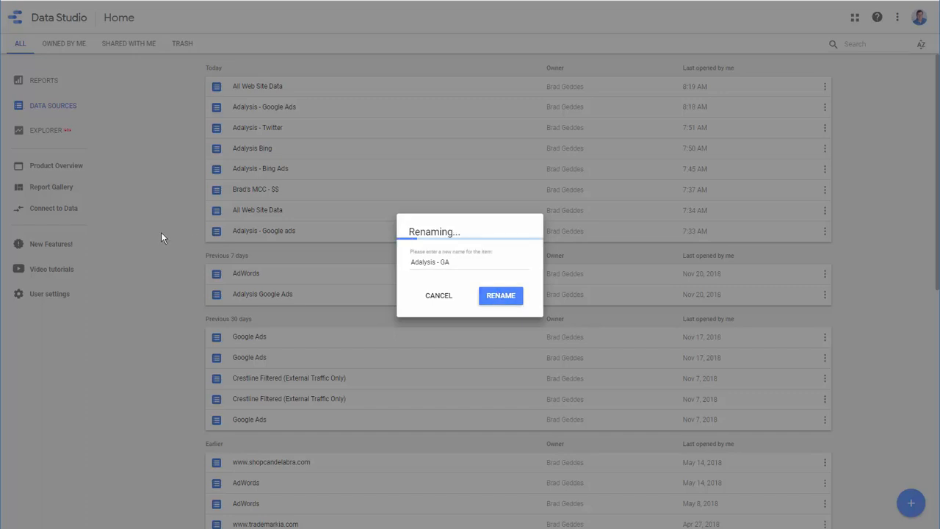
click(500, 295)
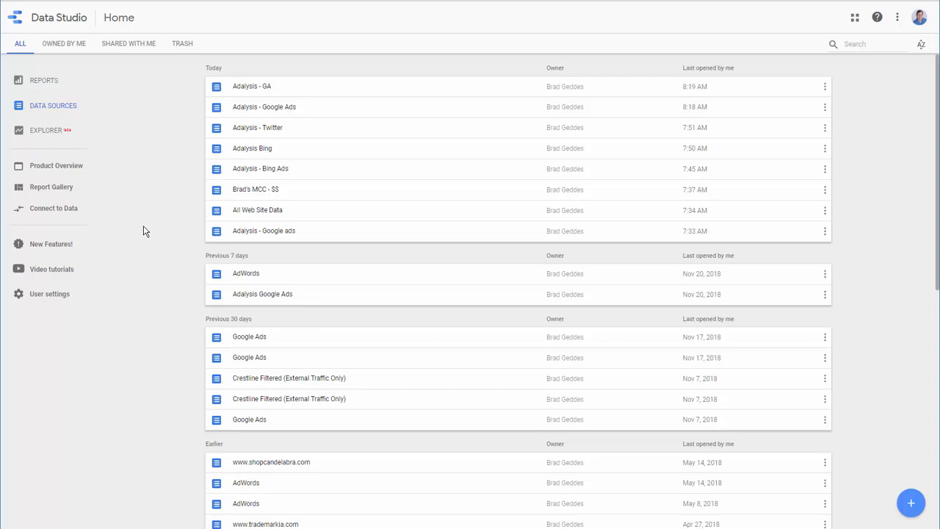
mouse_move(162, 232)
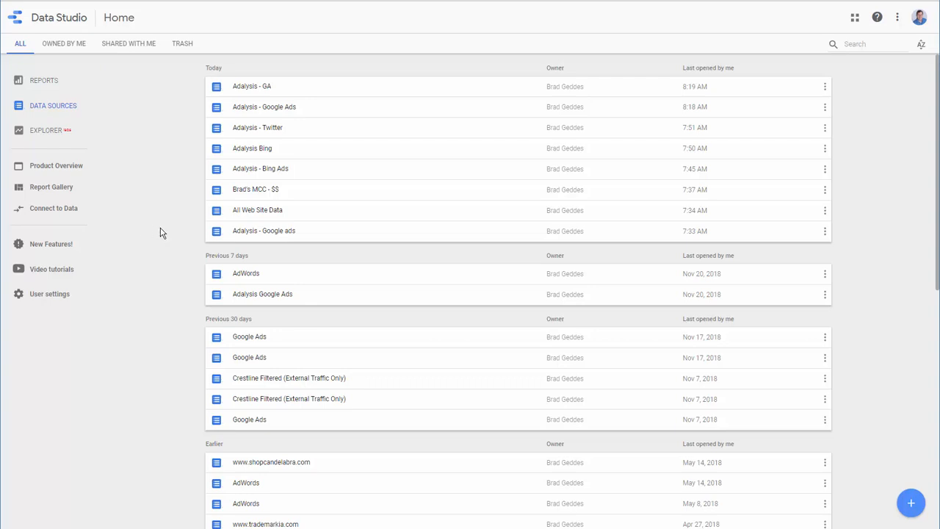
mouse_move(876, 473)
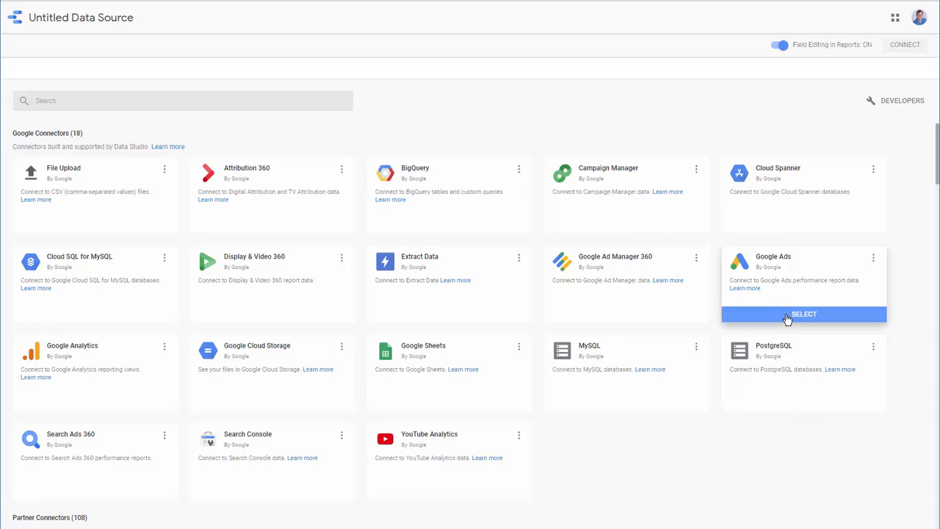
Choose the Google Ads connector and the manager account with all its sub-accounts
click(804, 315)
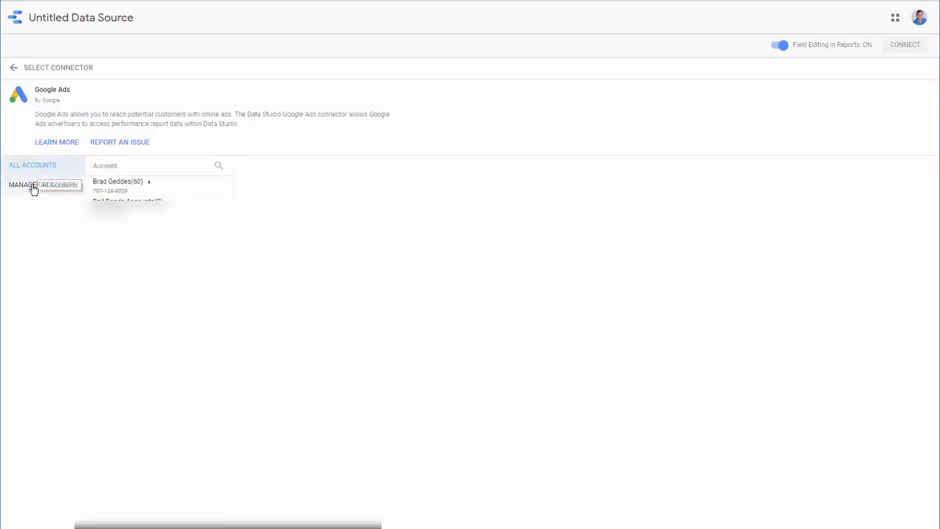
click(41, 185)
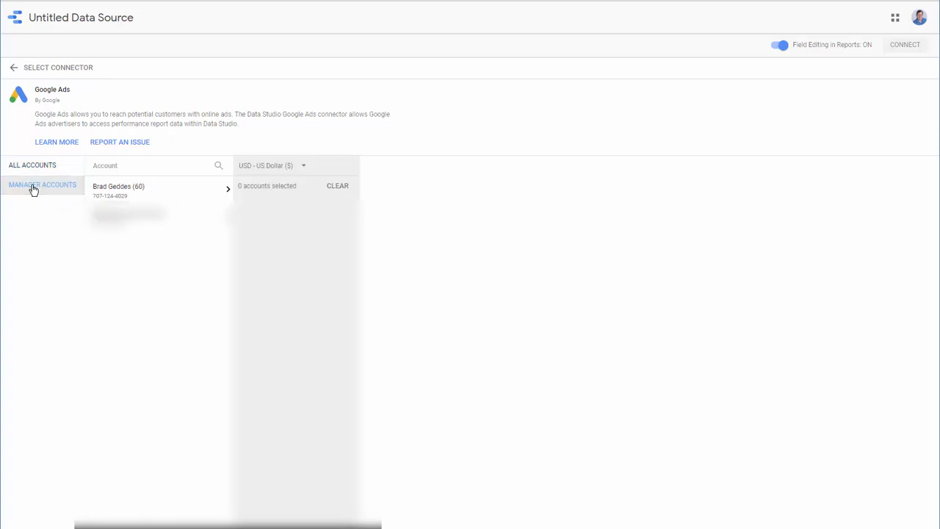
click(154, 188)
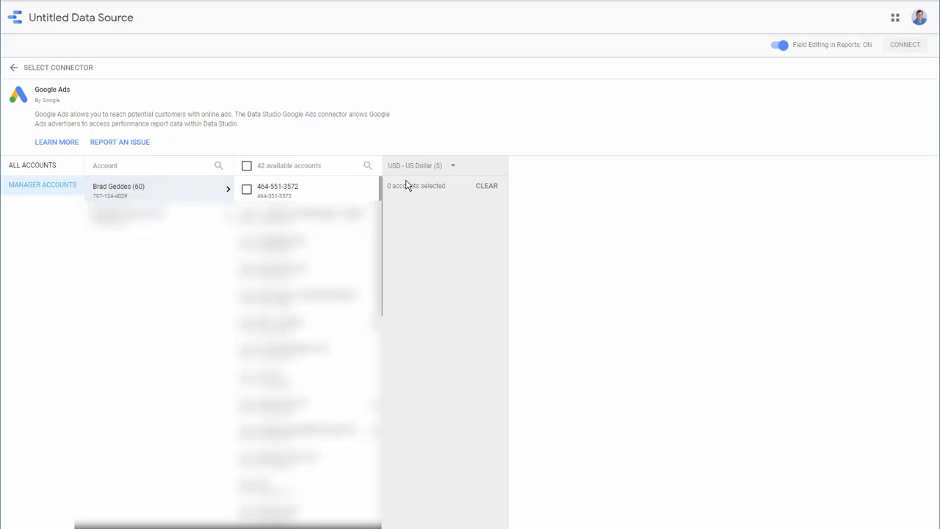
mouse_move(376, 170)
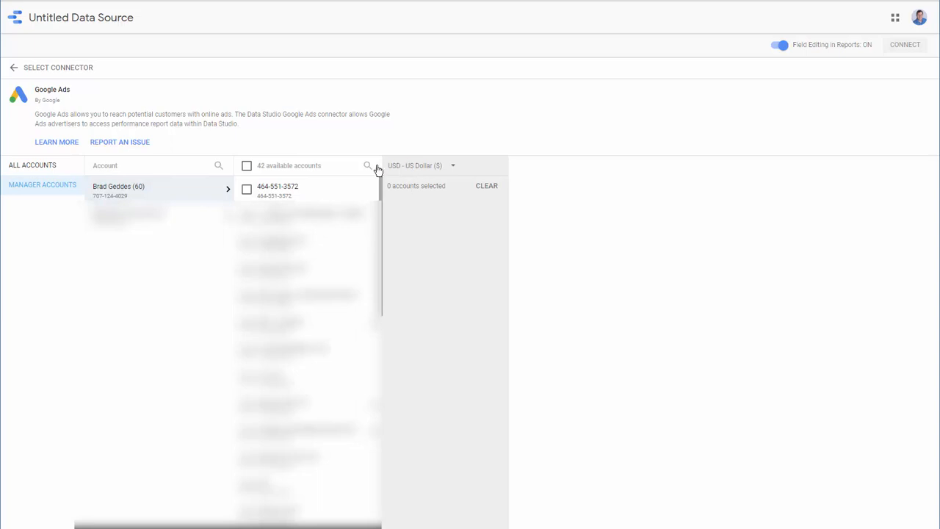
mouse_move(408, 173)
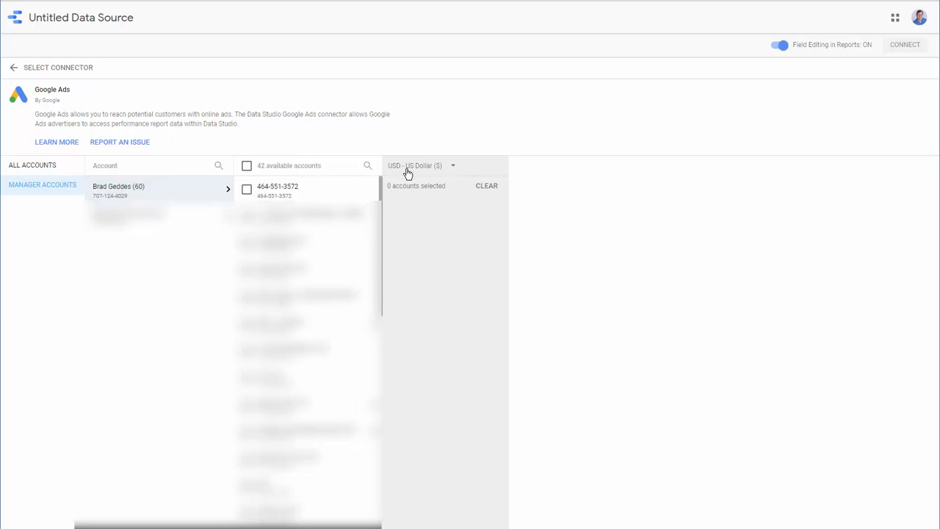
mouse_move(419, 170)
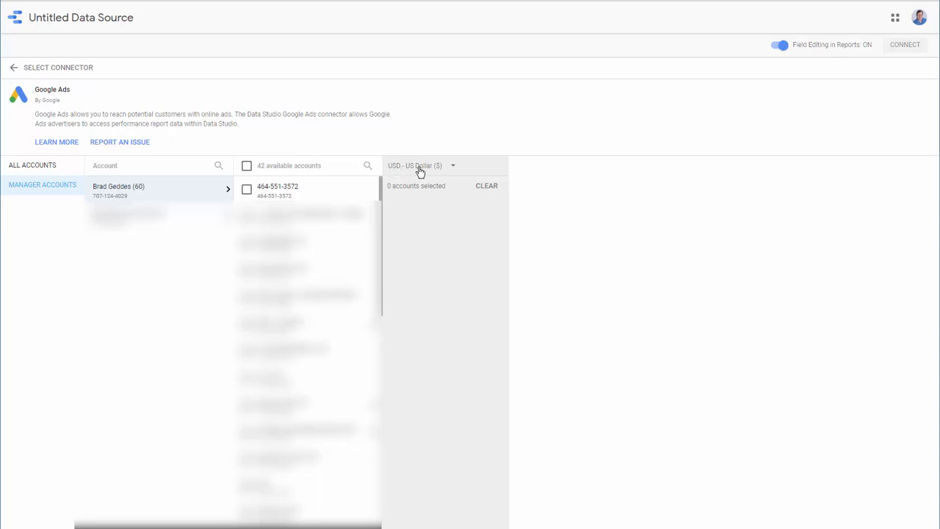
Try Australian Dollar and Danish Krone, settle on US Dollar, and connect as 'MCC - USD'
click(420, 165)
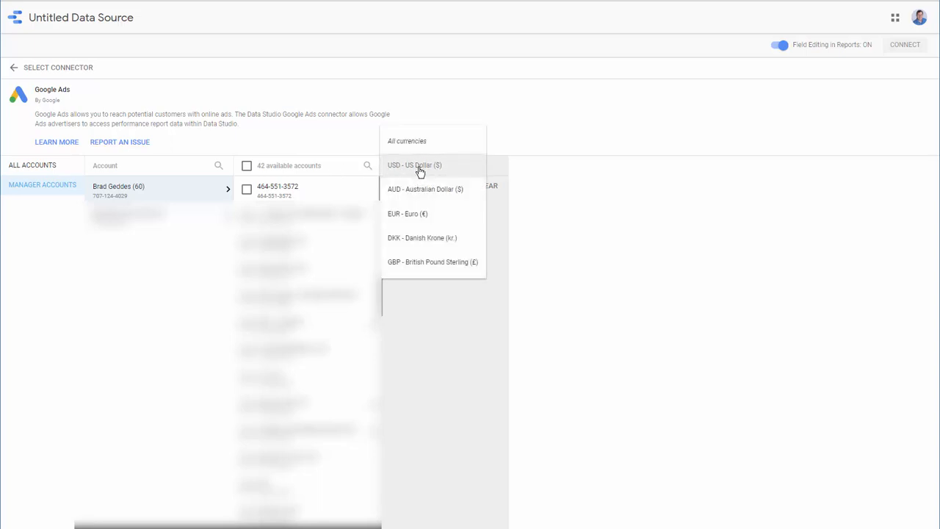
click(425, 188)
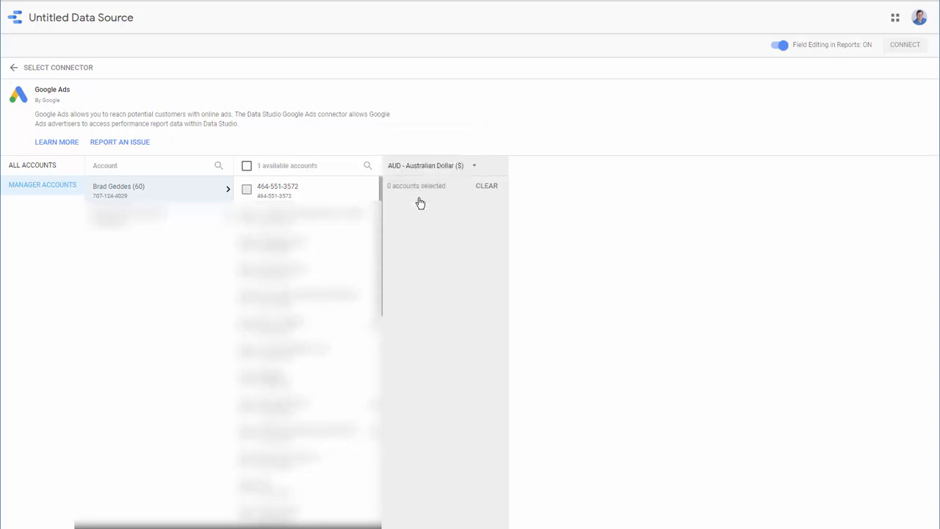
click(432, 165)
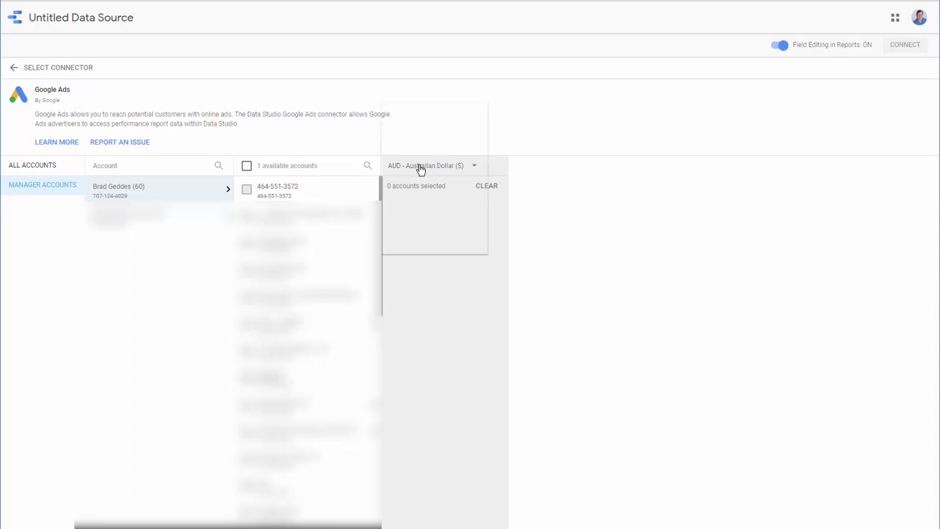
click(432, 165)
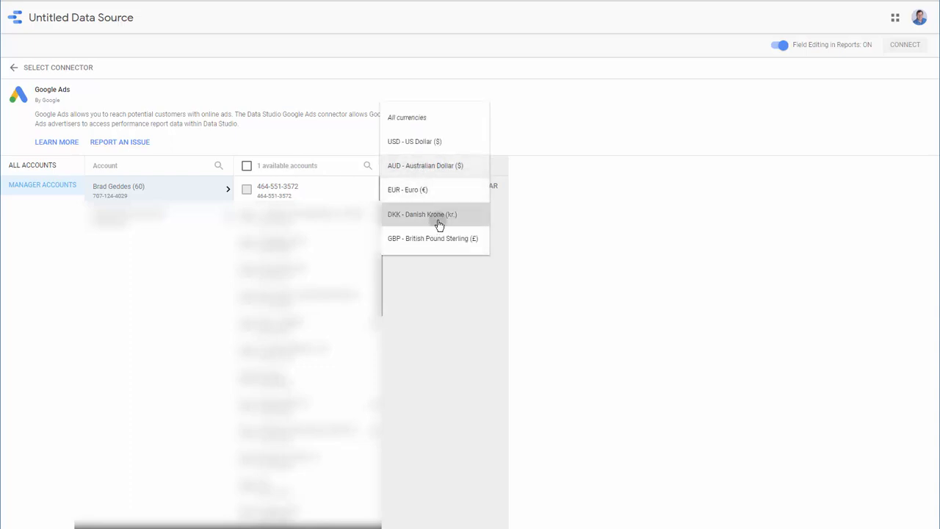
click(422, 215)
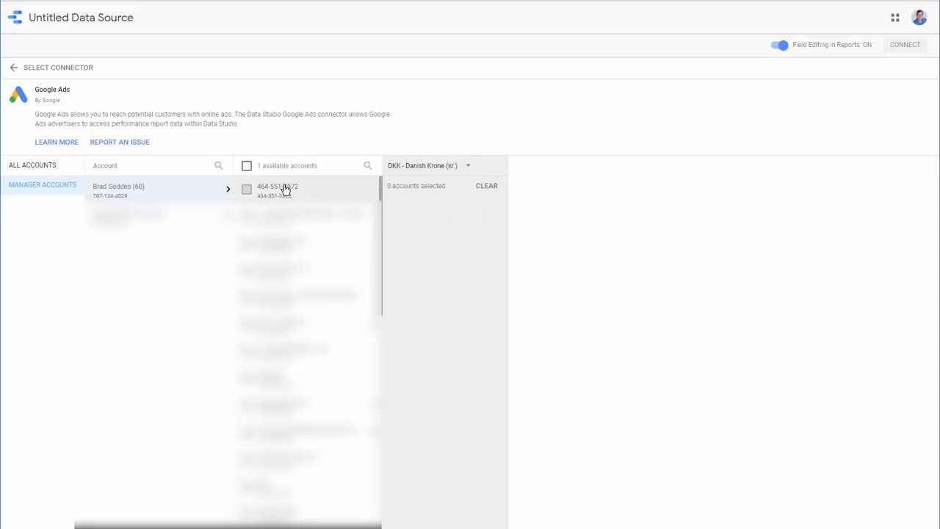
click(429, 165)
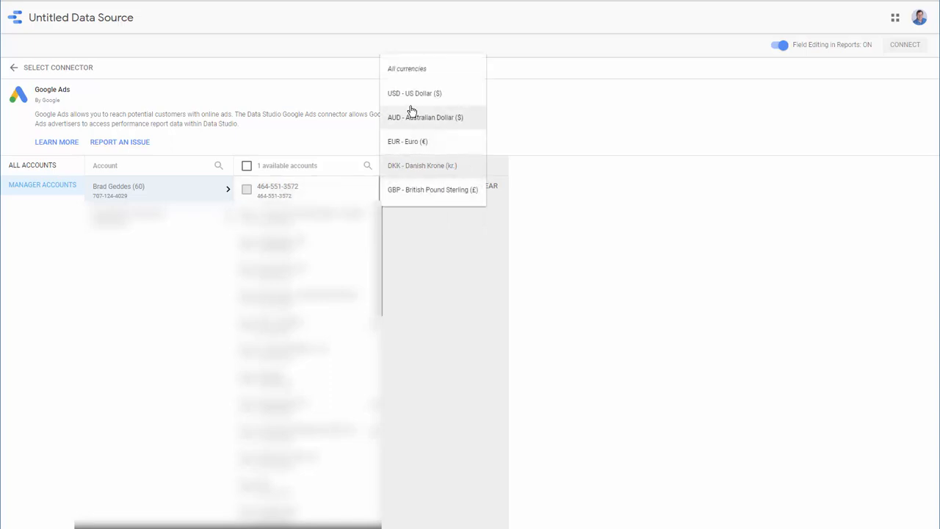
click(414, 94)
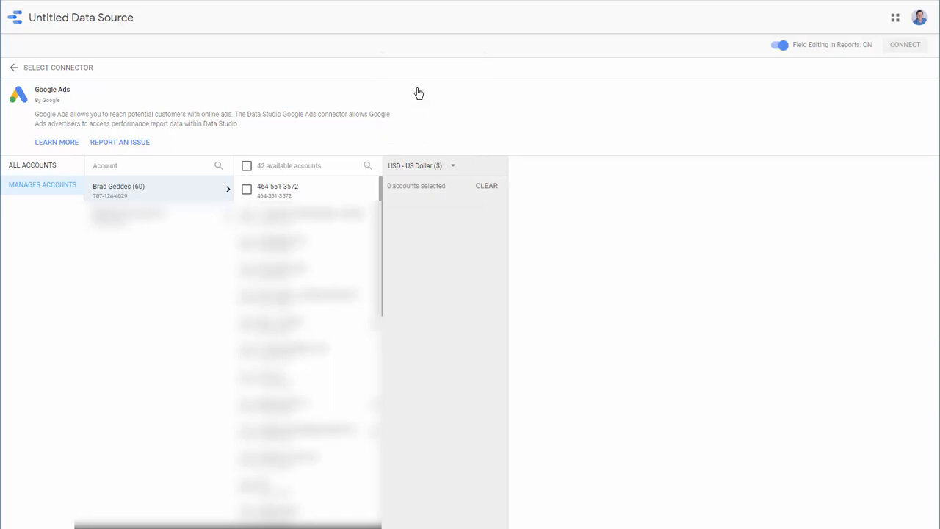
mouse_move(244, 176)
text(MCC - USD)
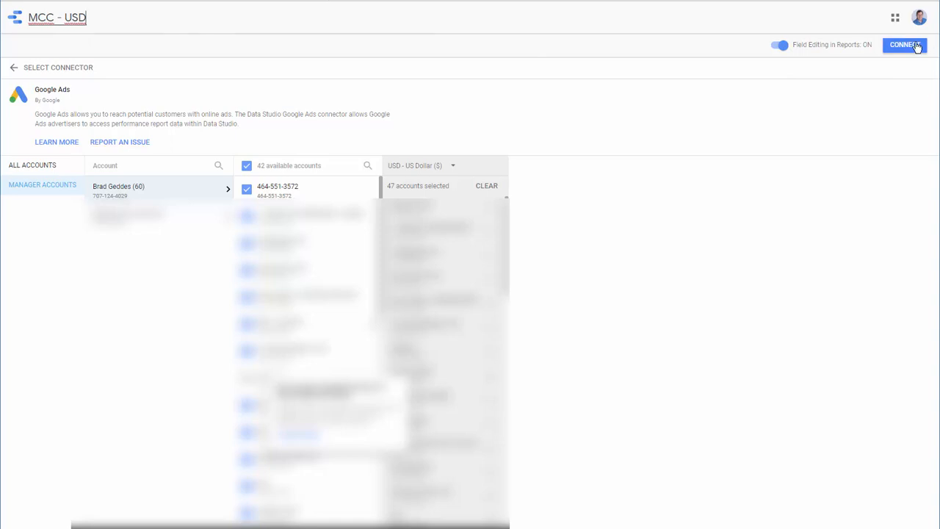
click(904, 44)
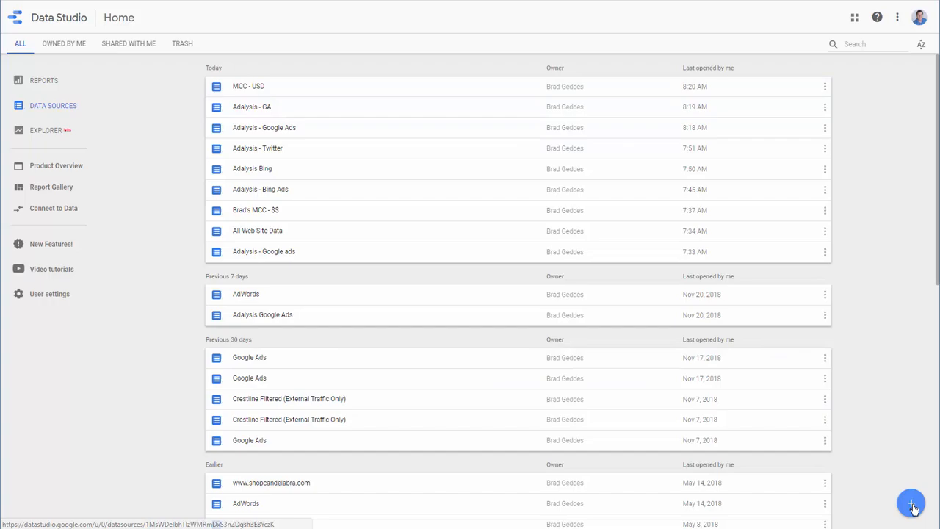
Start another new data source after MCC - USD appears in the list
click(913, 504)
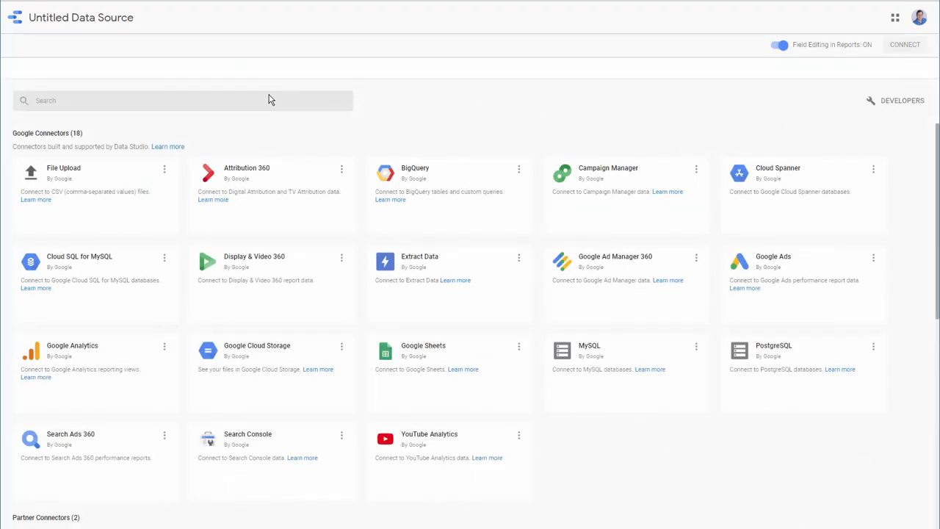
Search 'supermetrics' and select the Ad Data + Google Analytics connector
text(super)
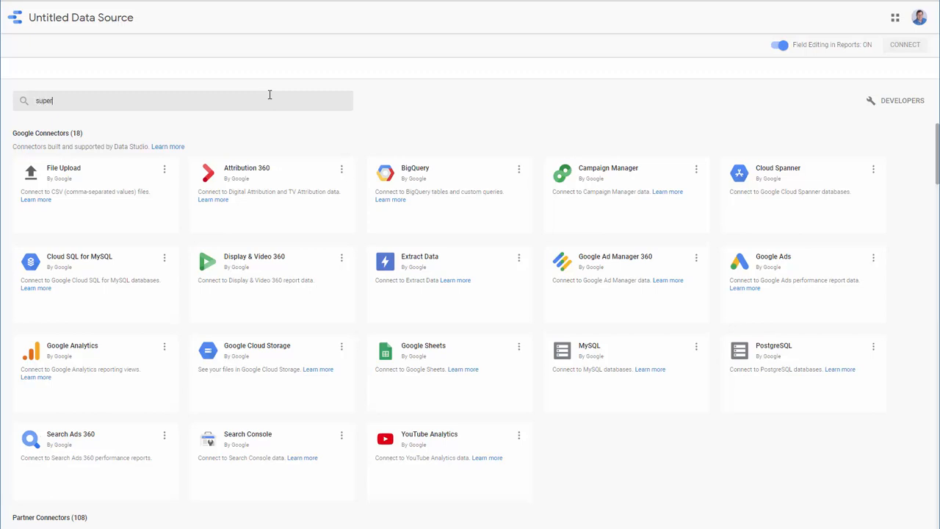
text(met)
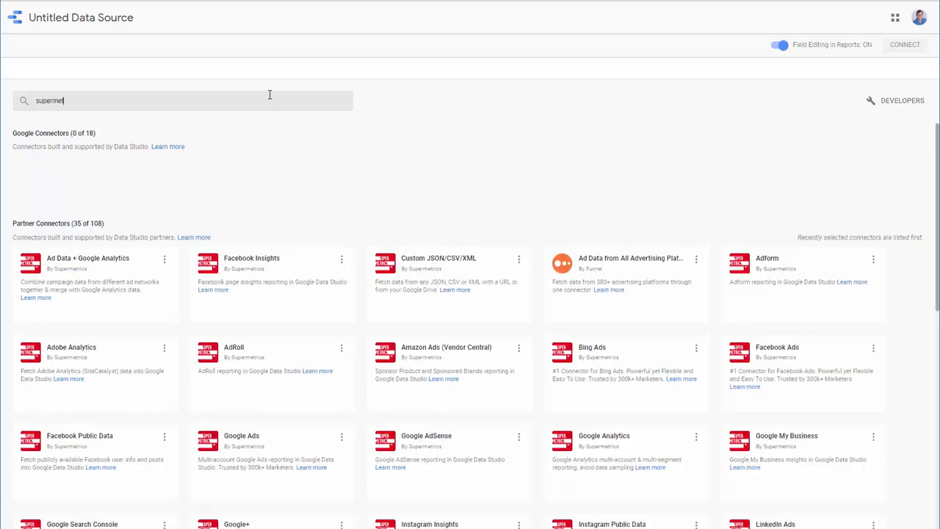
text(rics)
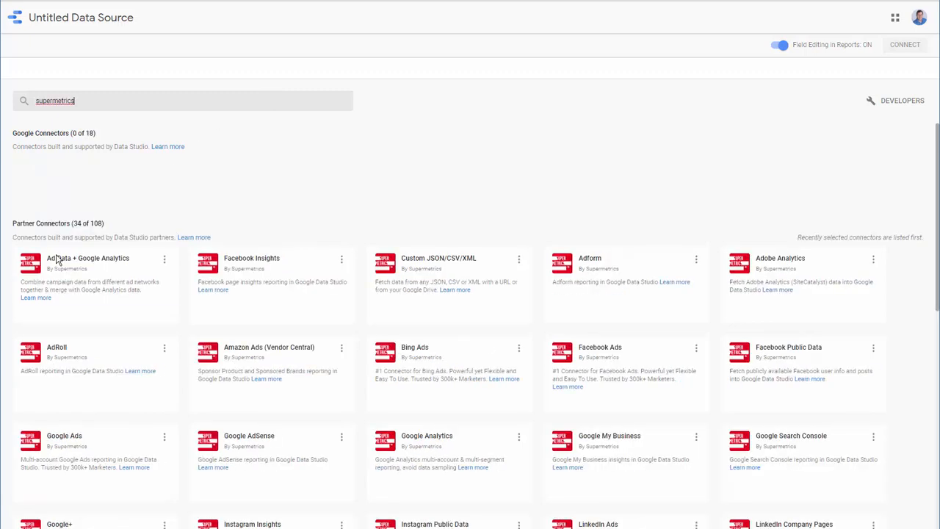
mouse_move(88, 276)
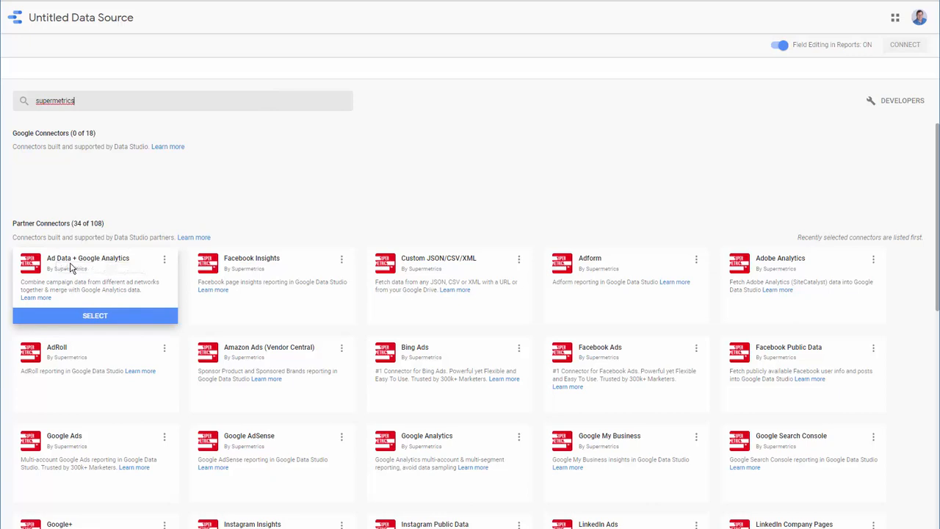
mouse_move(94, 295)
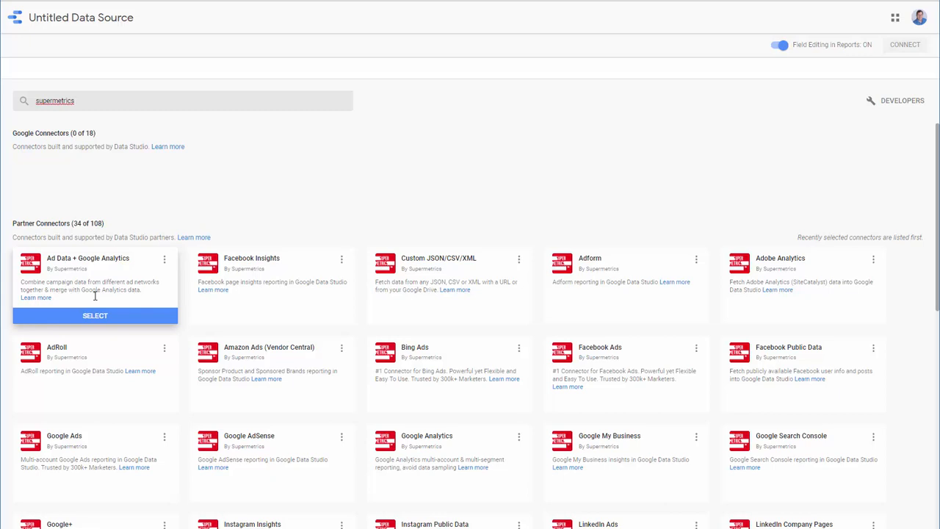
mouse_move(94, 309)
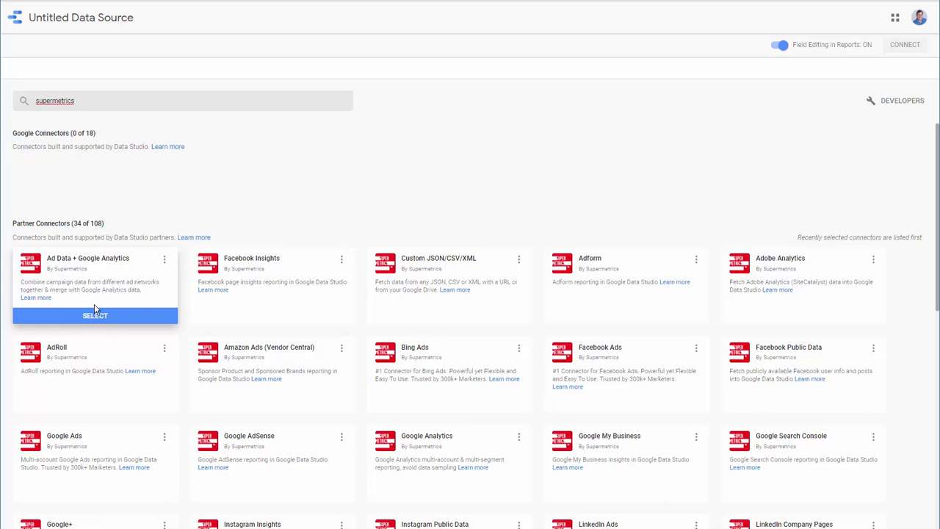
click(94, 314)
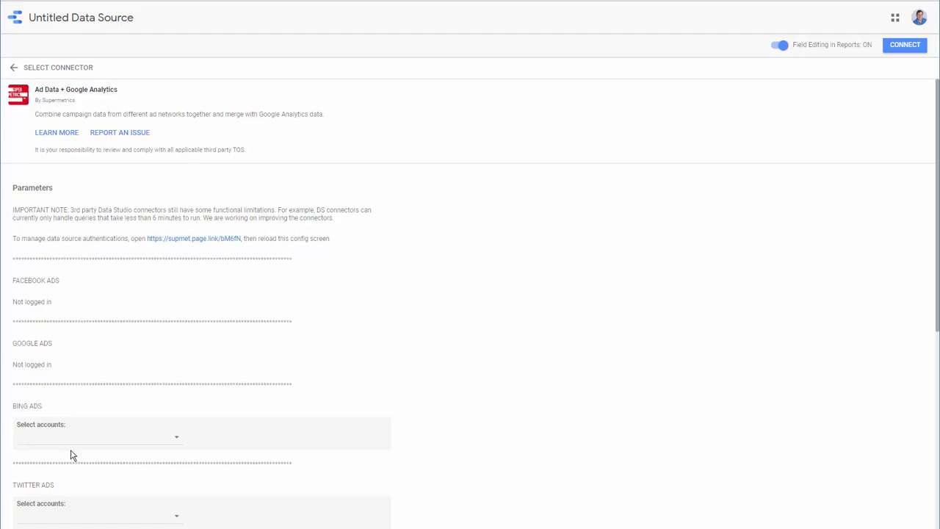
mouse_move(74, 517)
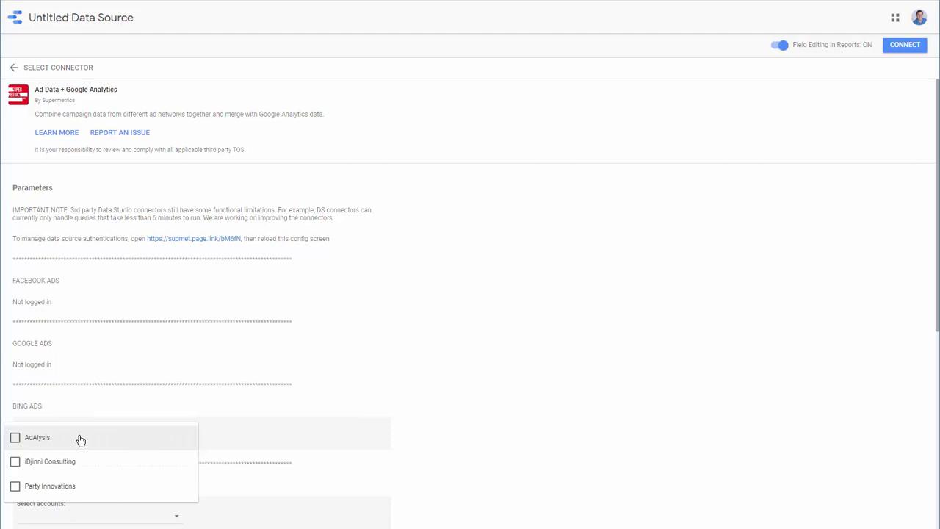
Choose the Adalysis Bing Ads account and go to the Supermetrics authentication page
click(37, 437)
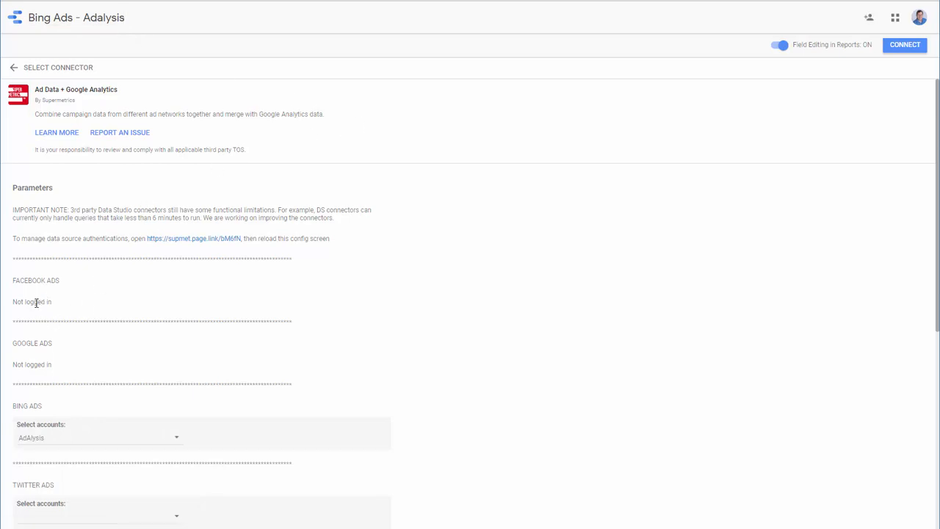
mouse_move(182, 238)
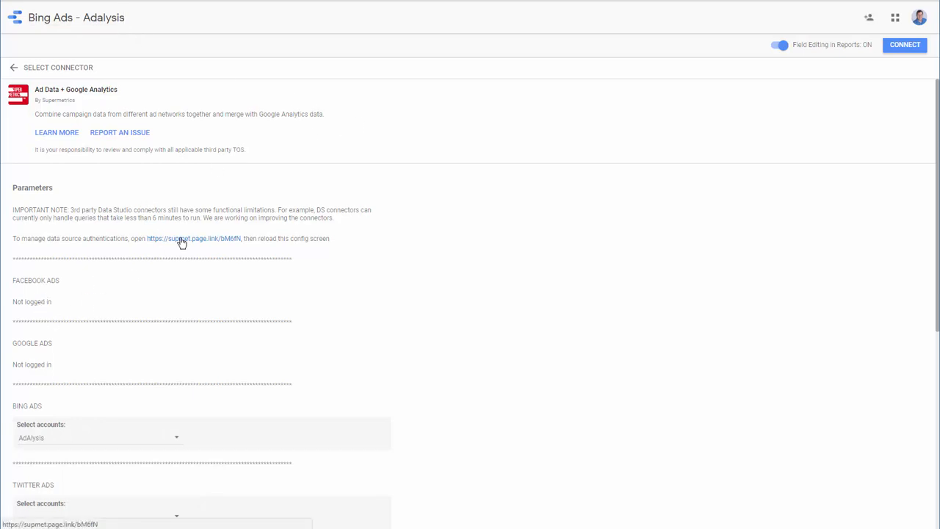
click(193, 238)
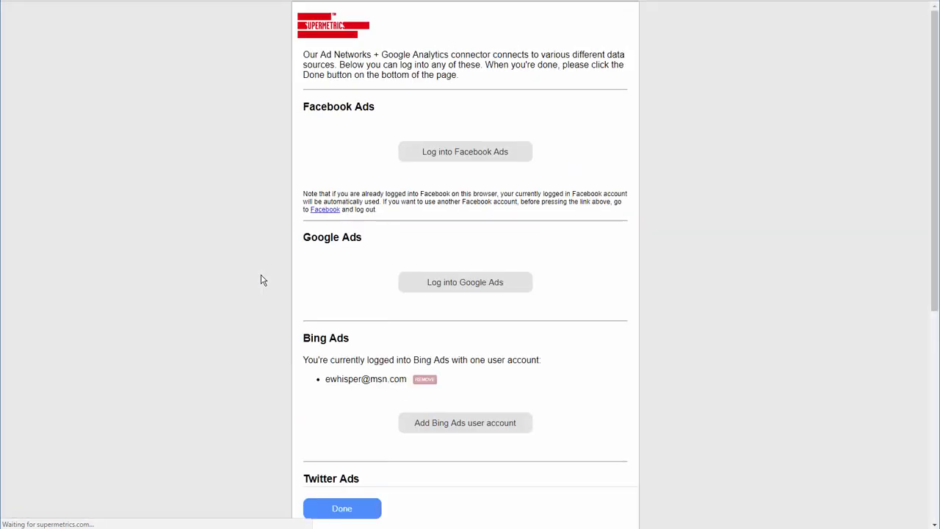
mouse_move(573, 142)
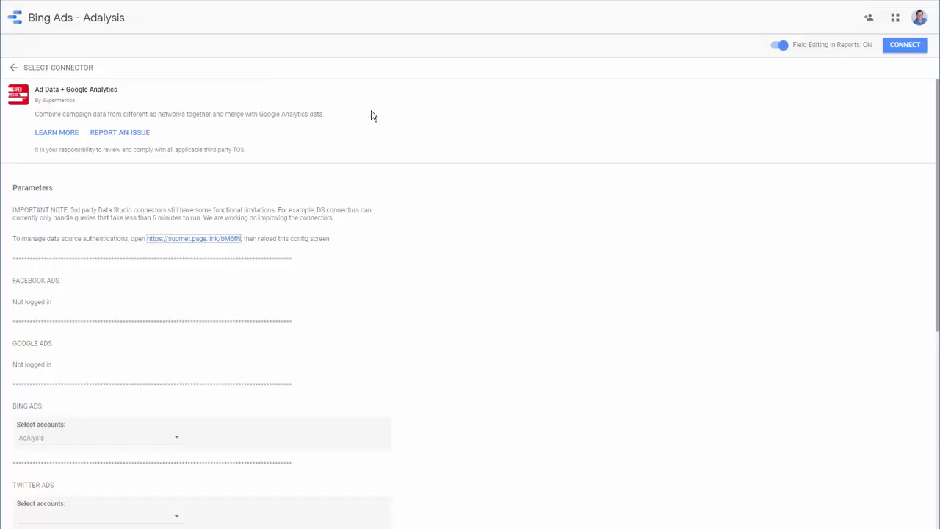
mouse_move(150, 345)
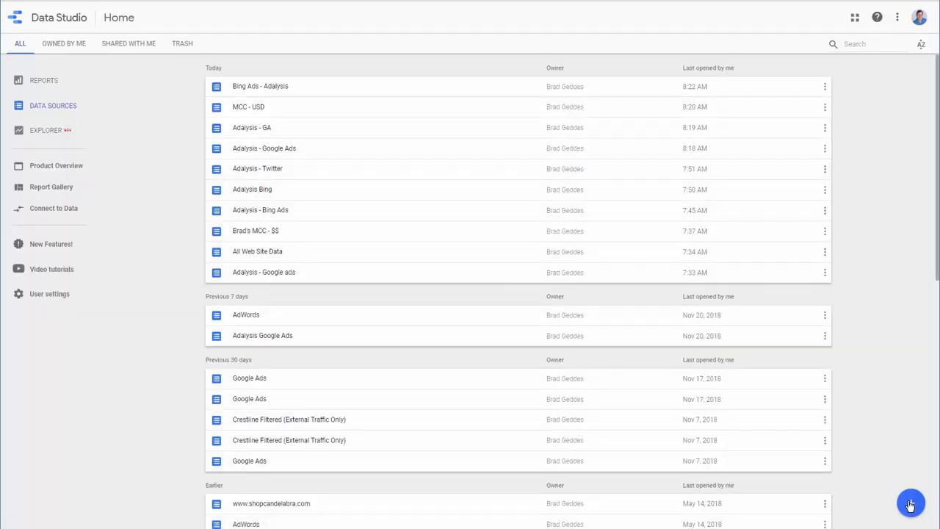
Start another new data source after 'Bing Ads - Adalysis' is listed
click(911, 504)
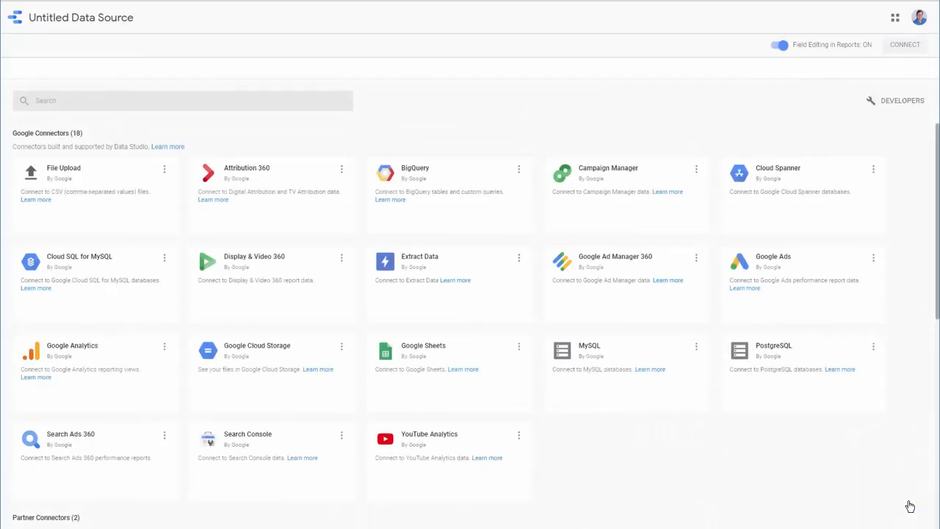
Search 'super' in the connector gallery and choose the Supermetrics Ad Data + Google Analytics connector
click(182, 100)
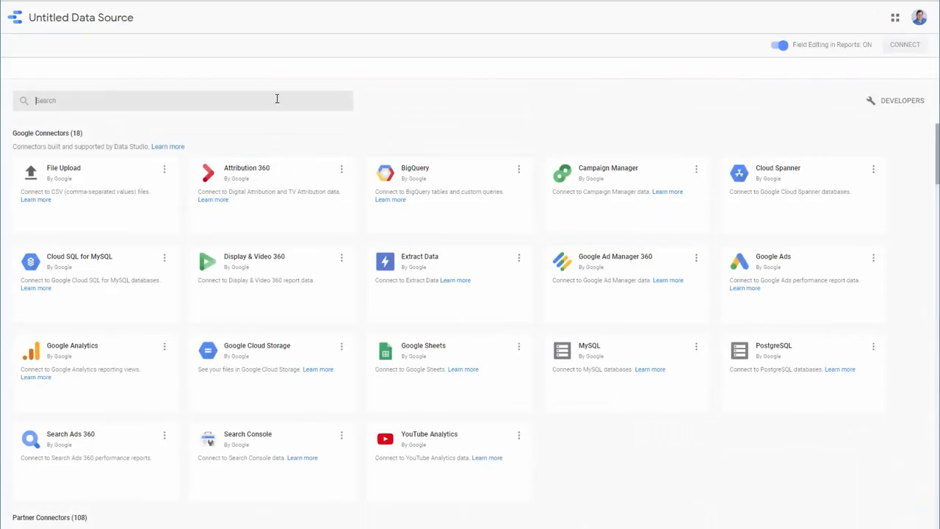
text(super)
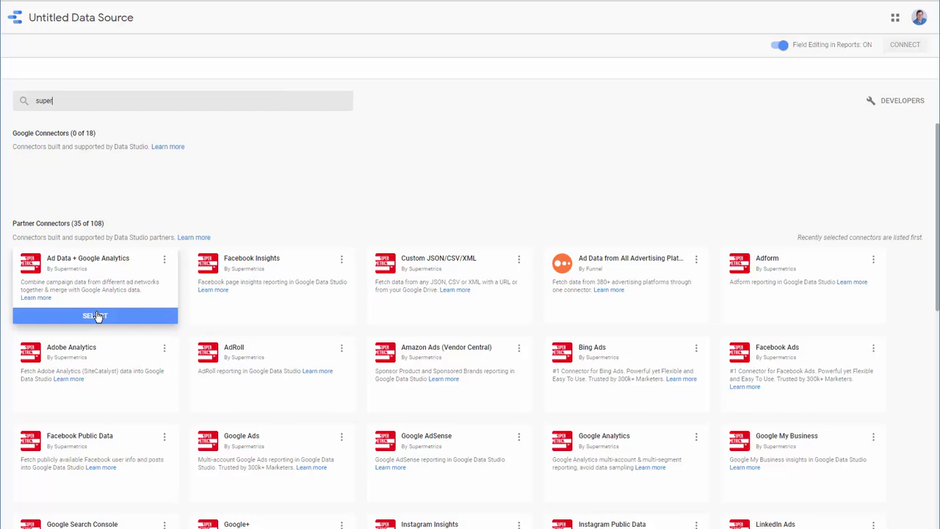
click(94, 314)
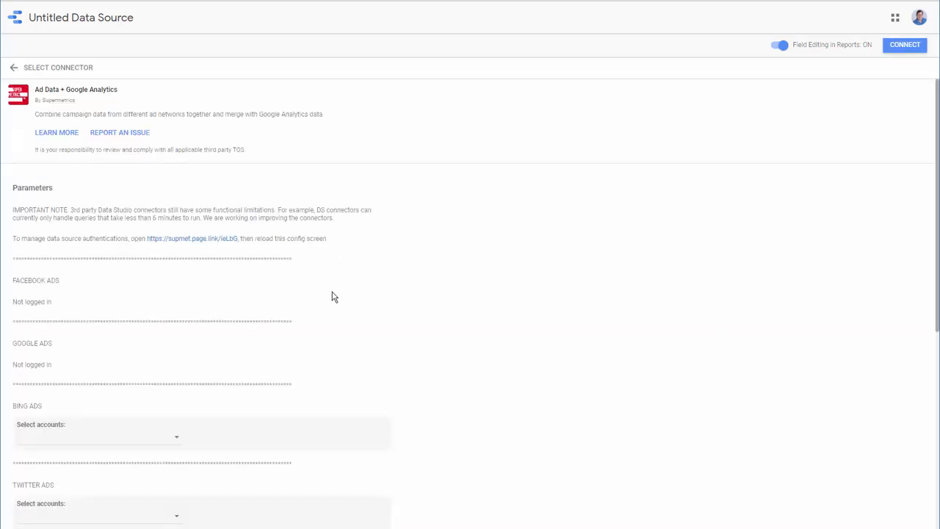
Pick the Twitter Ads account, name the source 'Adalysis - Twitter', connect it and return to the home list
scroll(down, 3)
text(Adalysis - T)
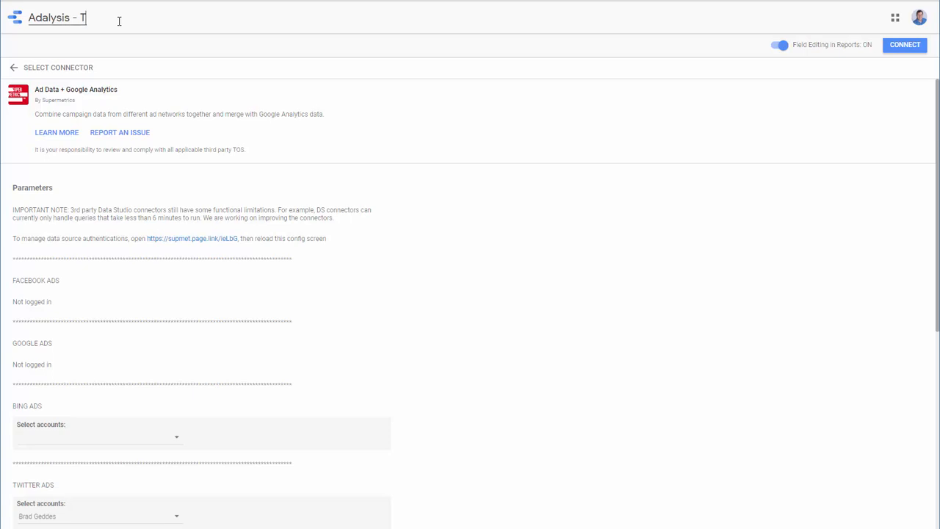
text(witter)
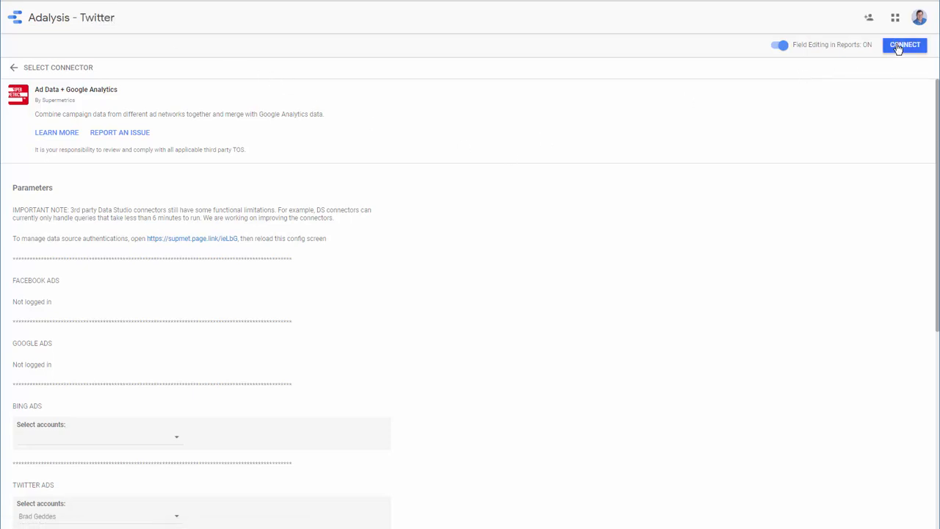
click(905, 44)
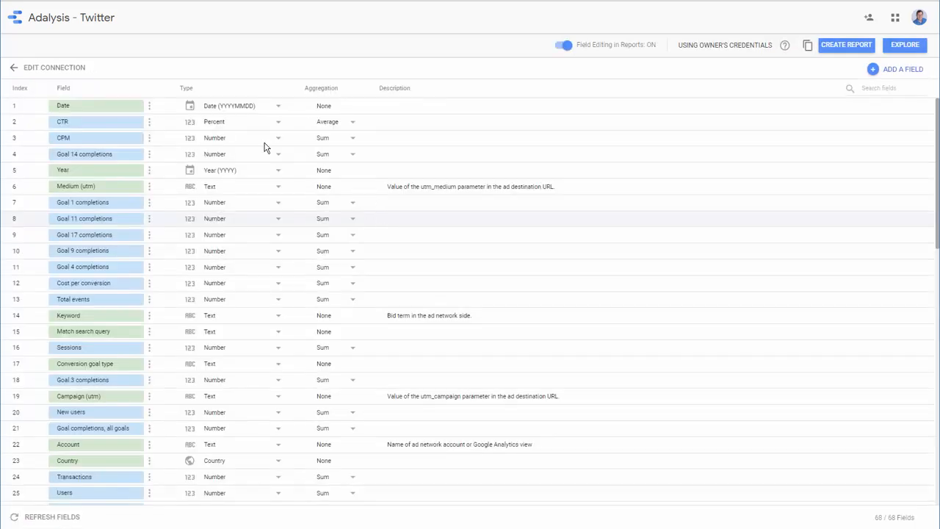
click(13, 67)
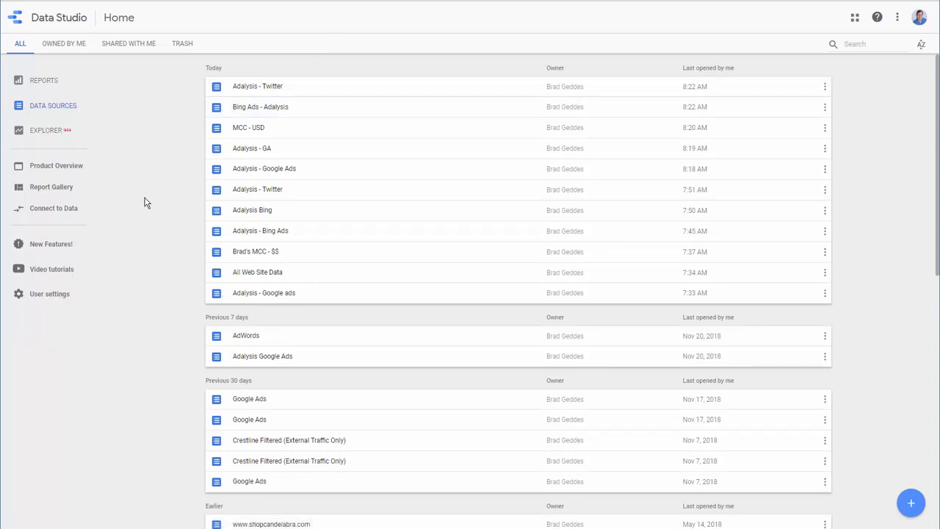
mouse_move(276, 110)
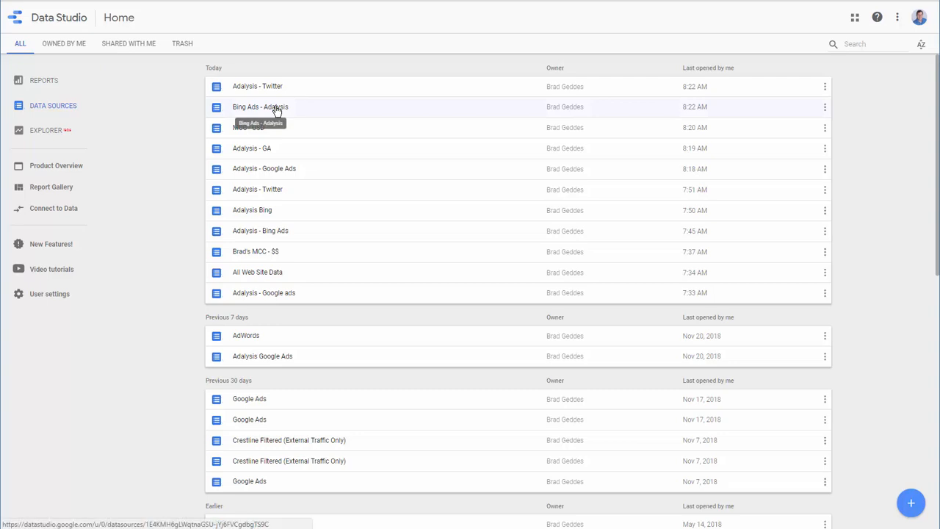
mouse_move(277, 293)
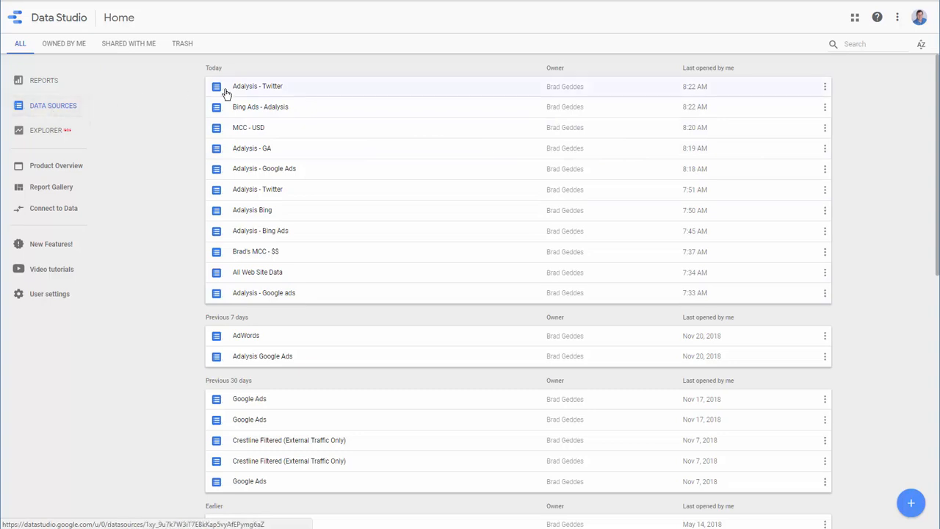
mouse_move(179, 116)
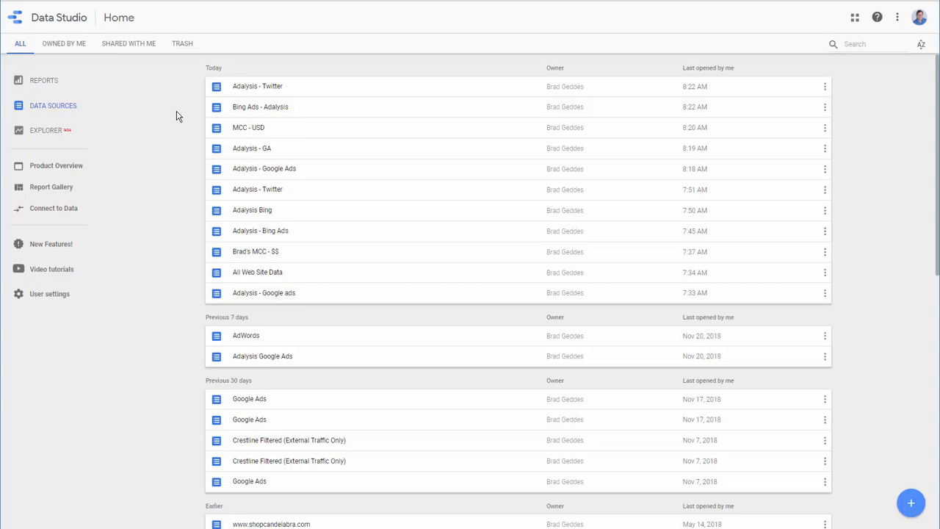
mouse_move(257, 85)
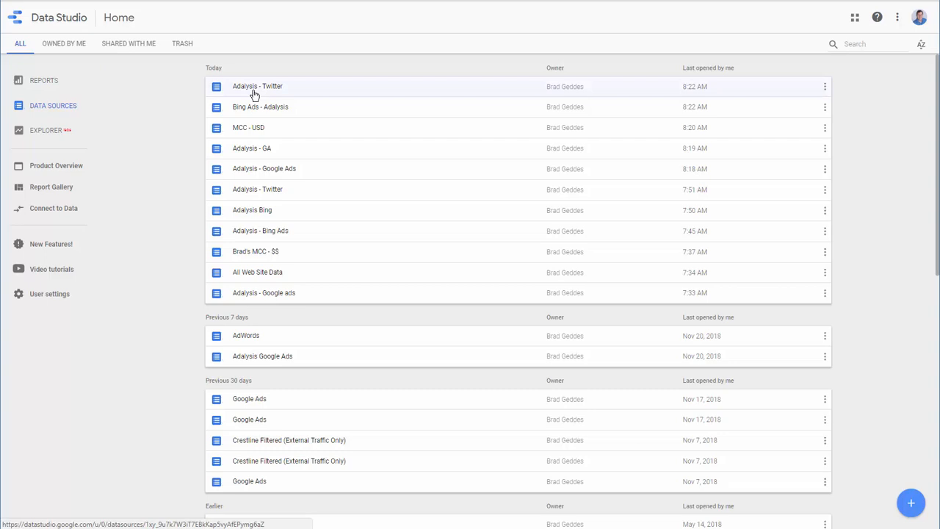
mouse_move(154, 359)
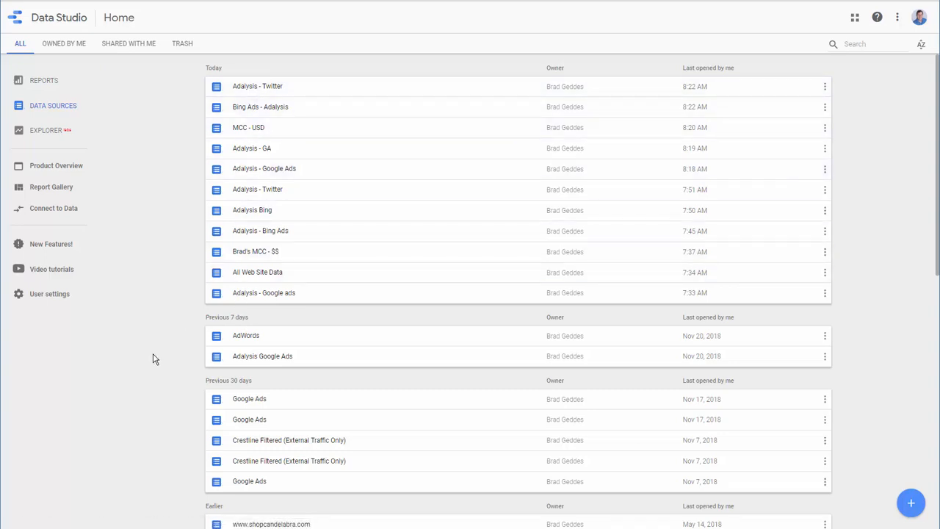